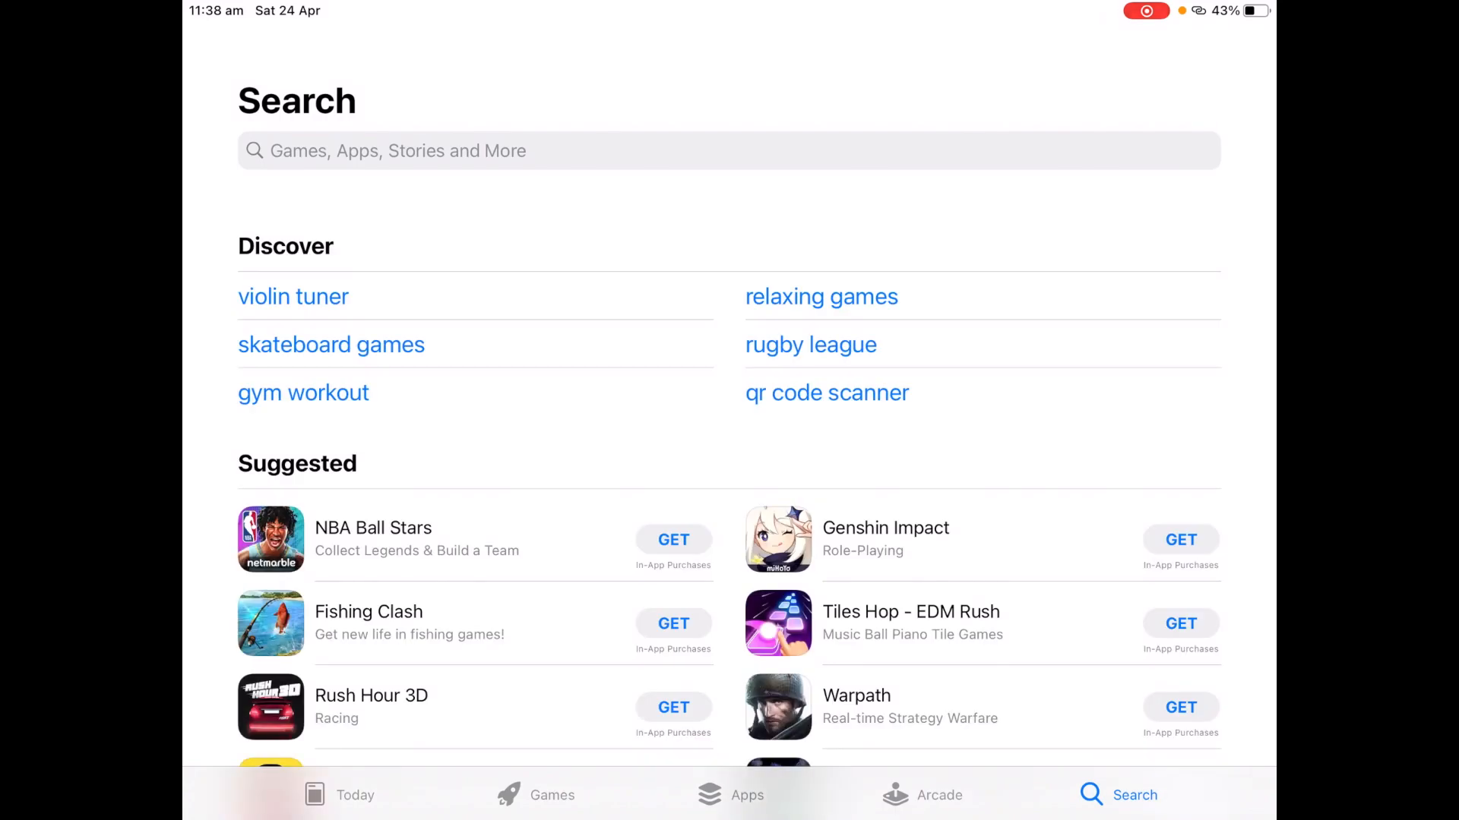
Step: Search the App Store for 'yam display'
click(728, 150)
text(yam di)
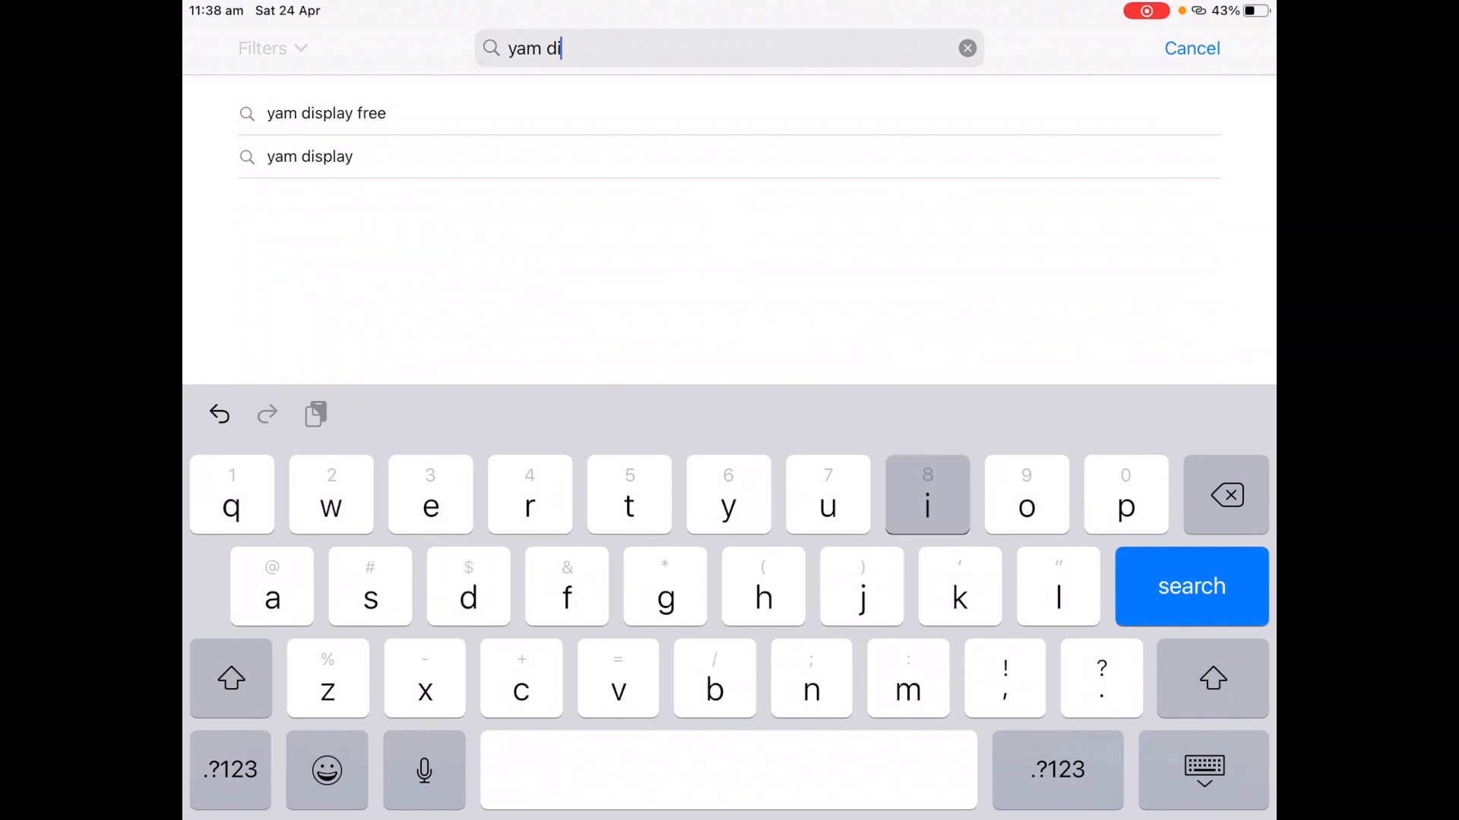
text(splay)
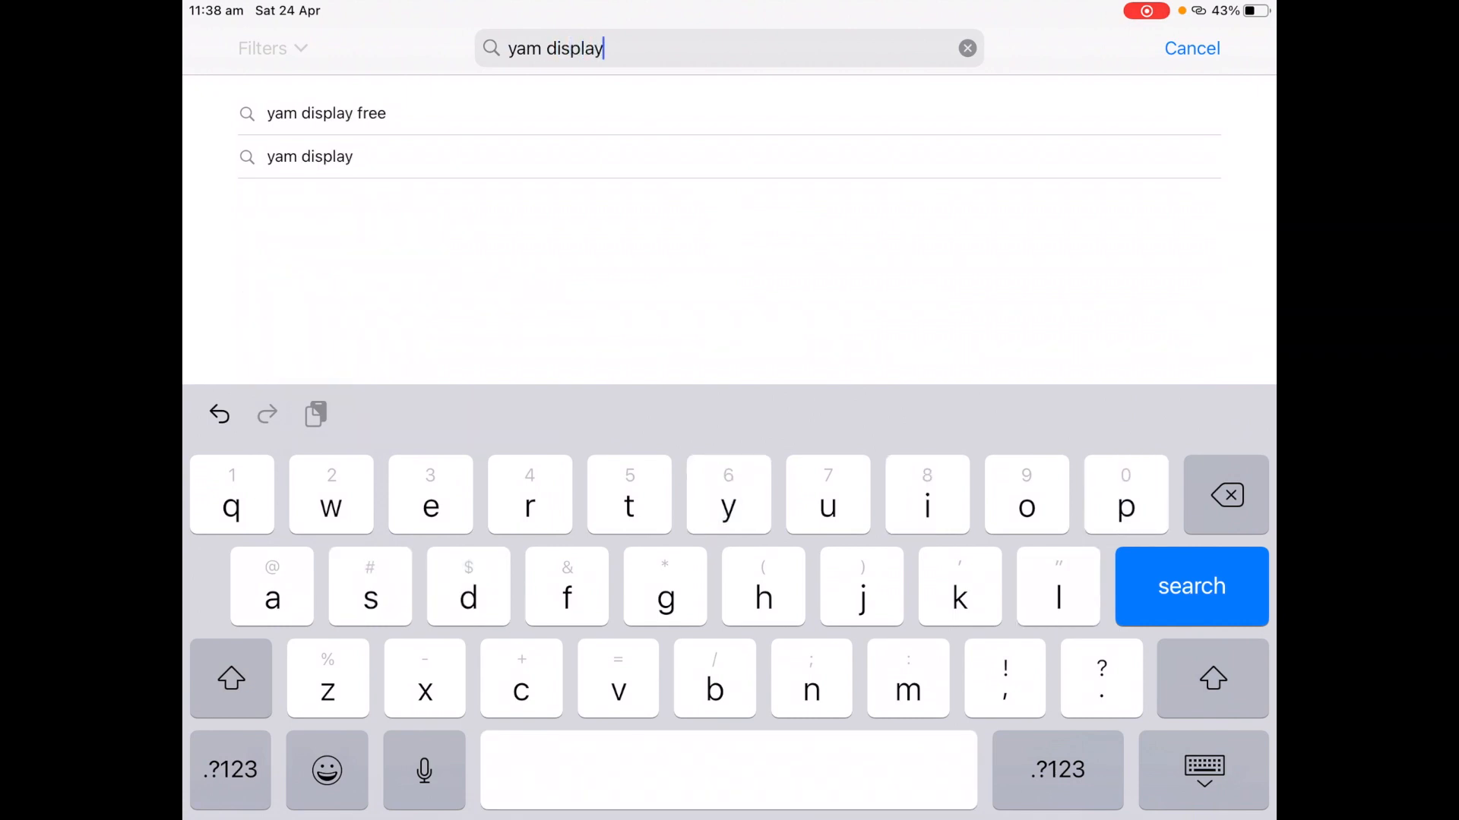
click(1190, 586)
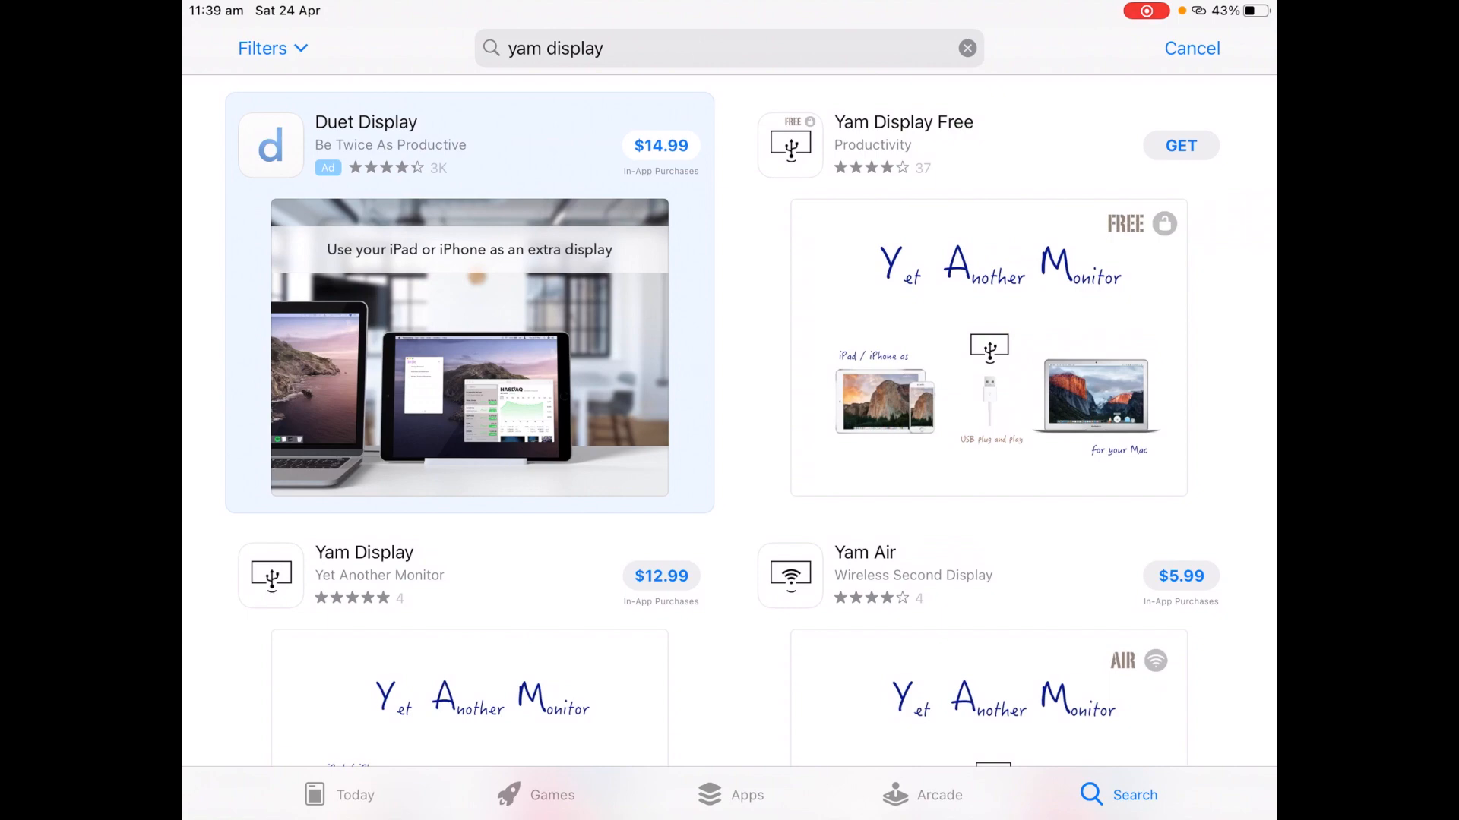
Step: Open the Yam Display Free result's App Store page and tap GET
click(903, 122)
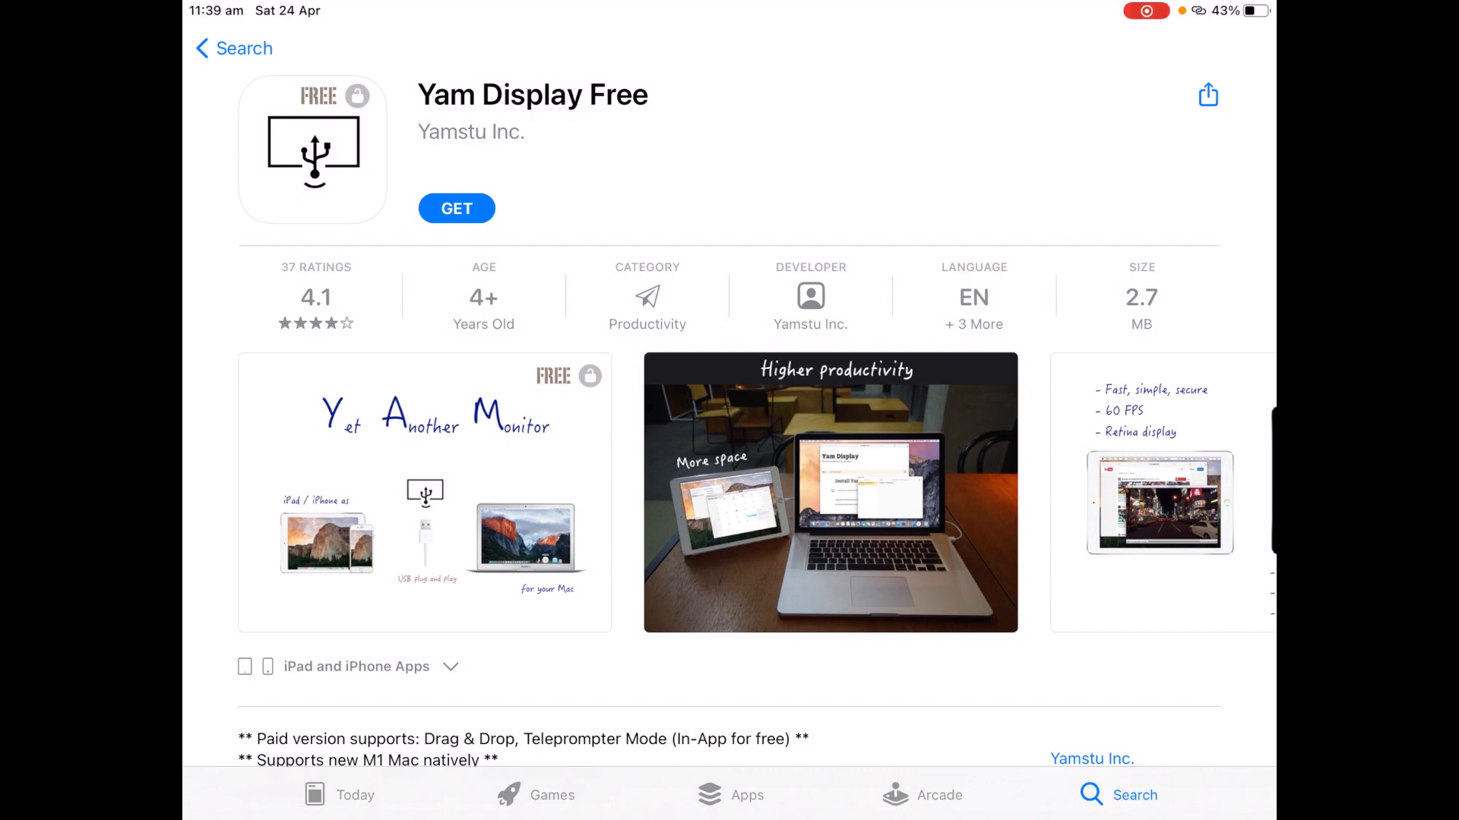
click(456, 207)
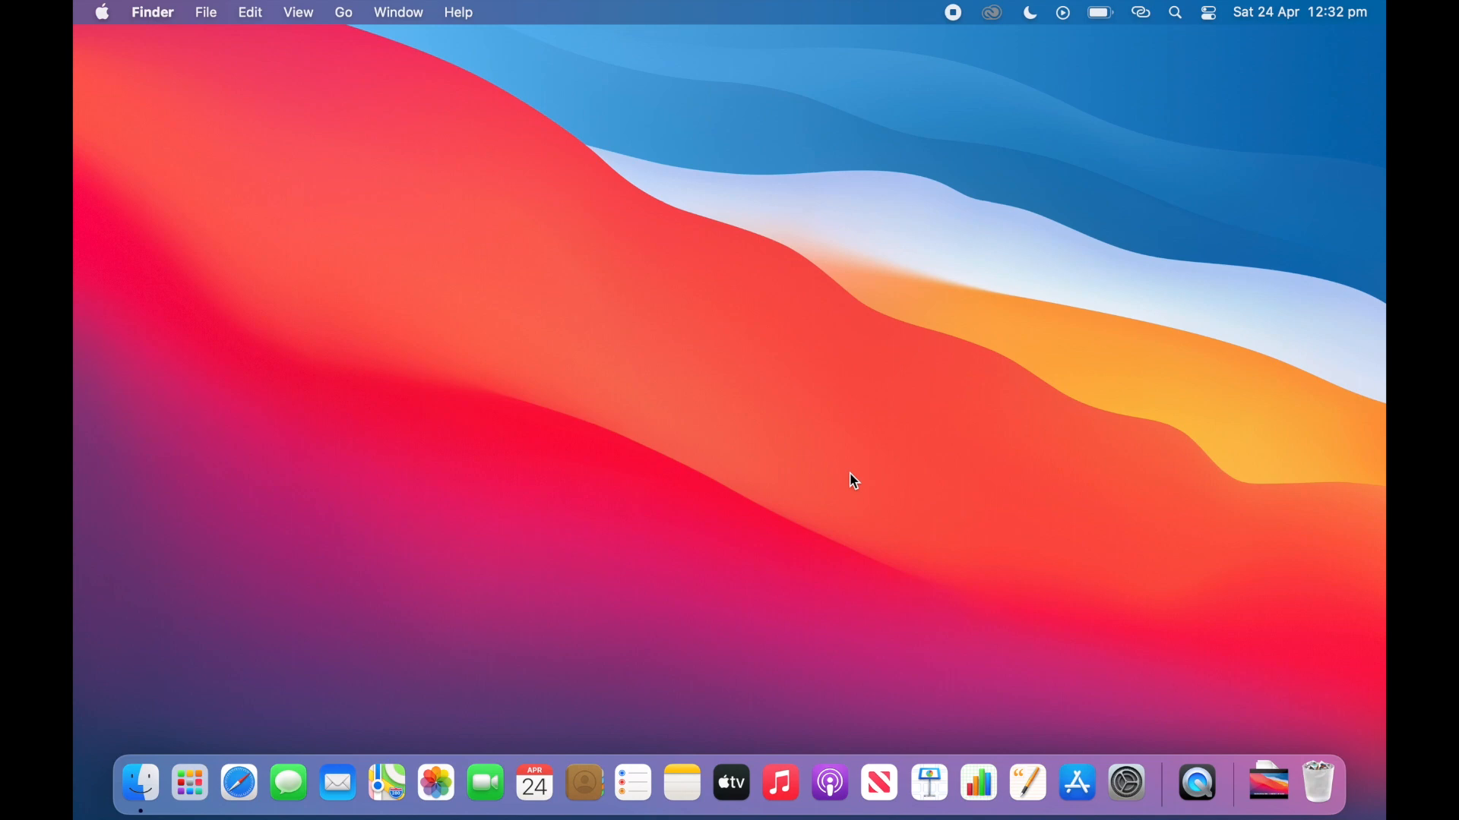
mouse_move(405, 607)
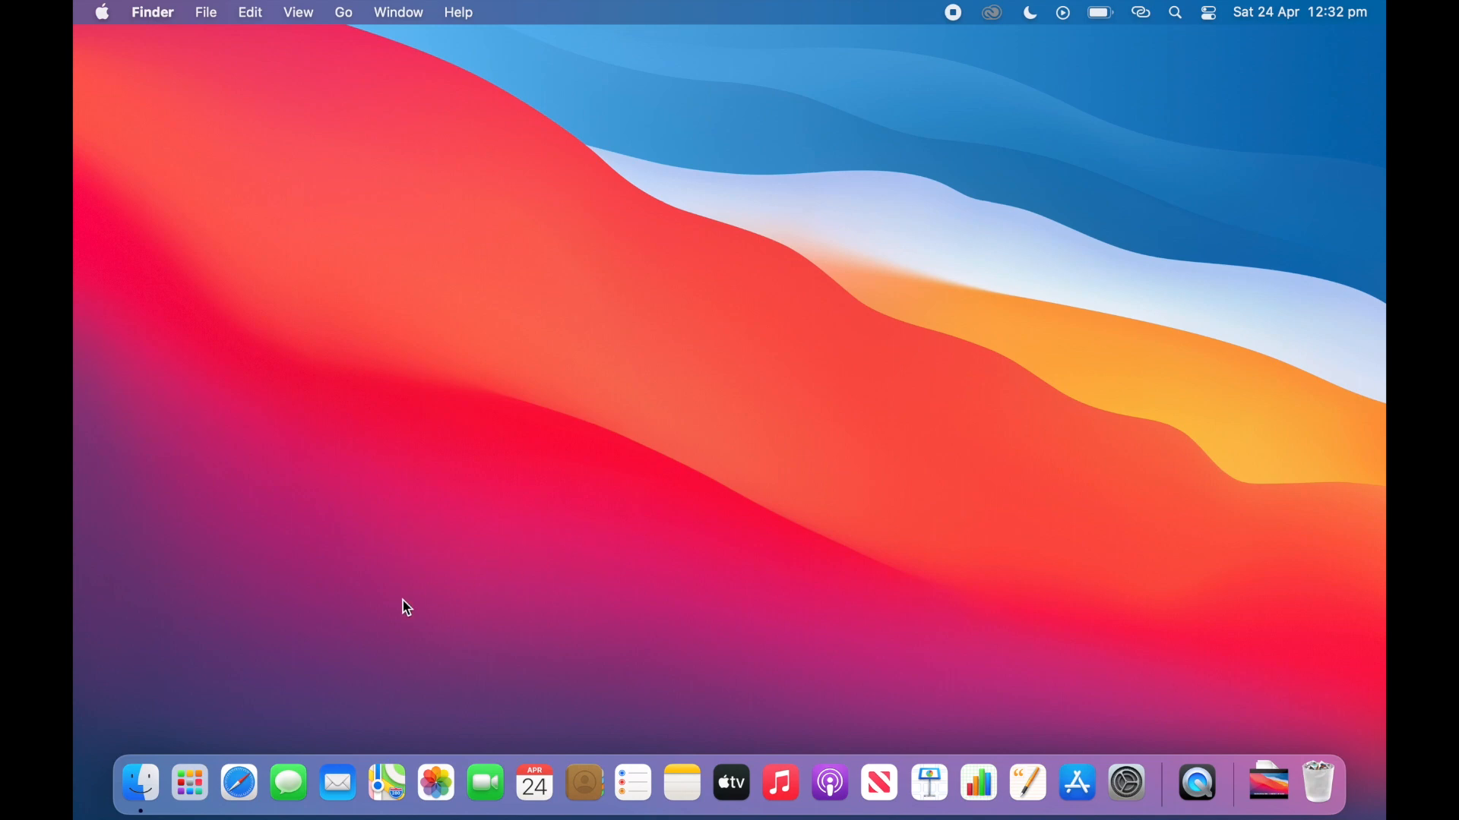
mouse_move(237, 784)
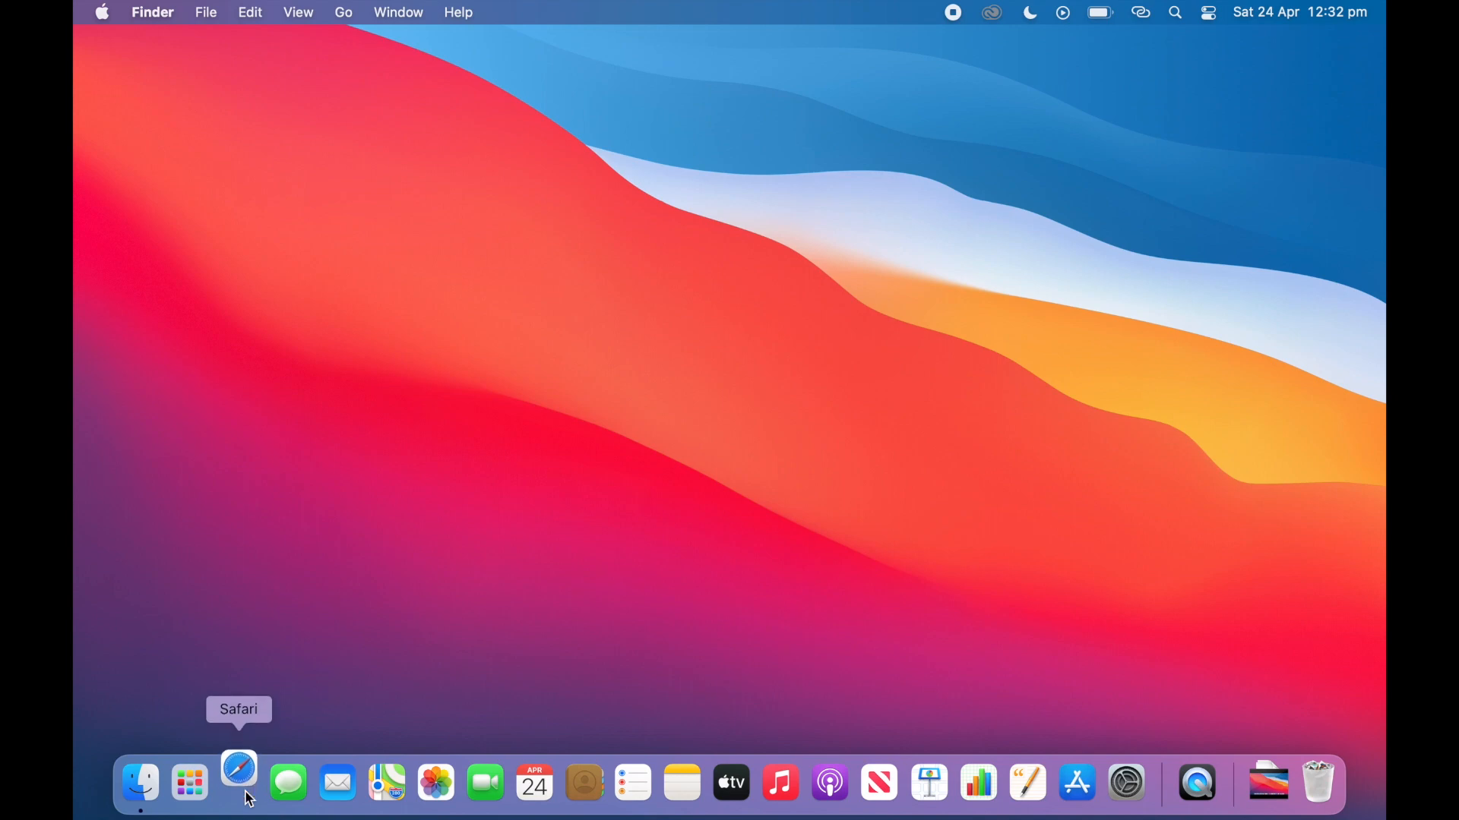
Step: Search Google for 'yam display' from Safari's address bar
click(238, 782)
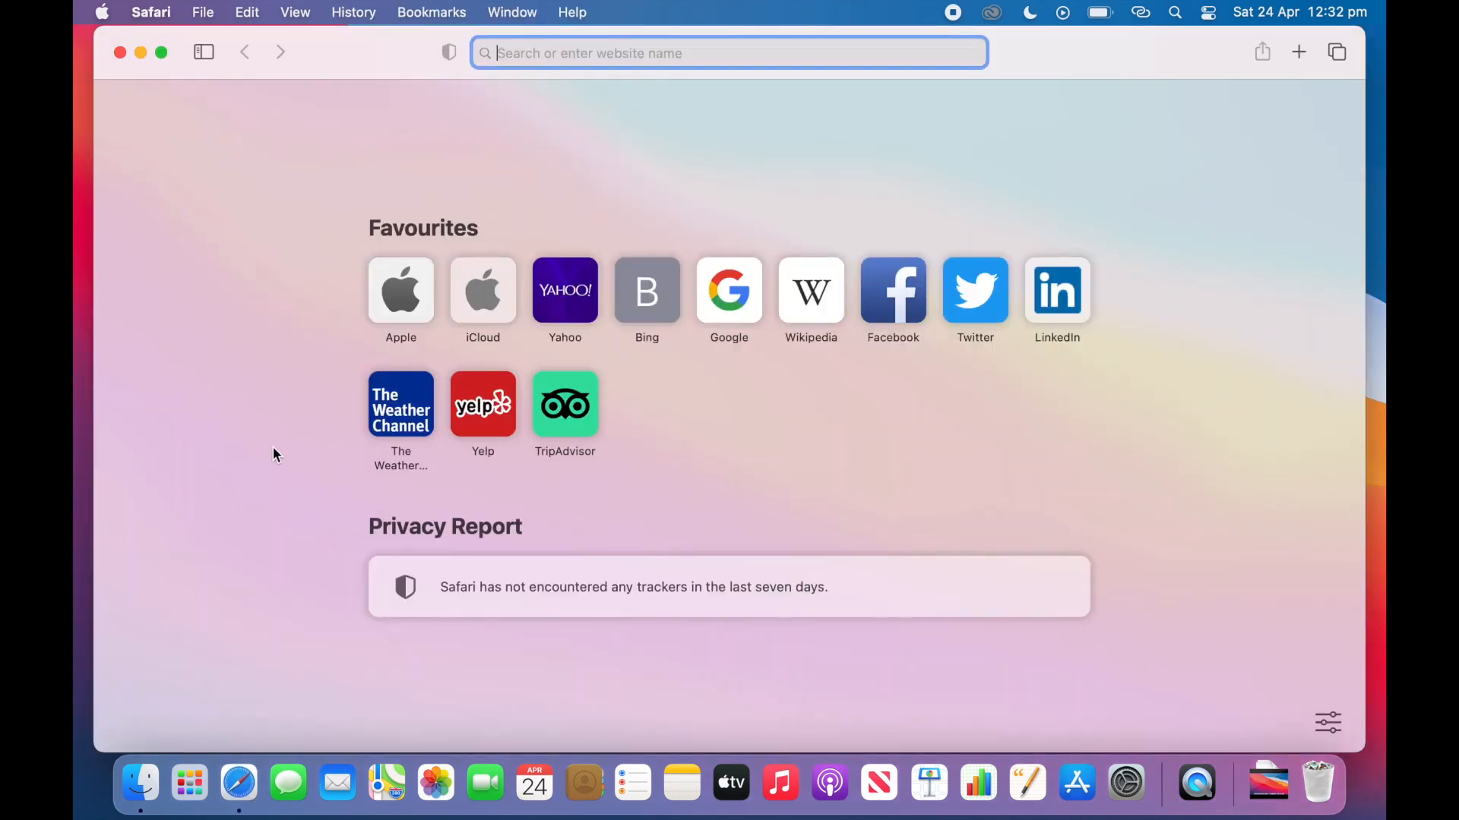
text(yam)
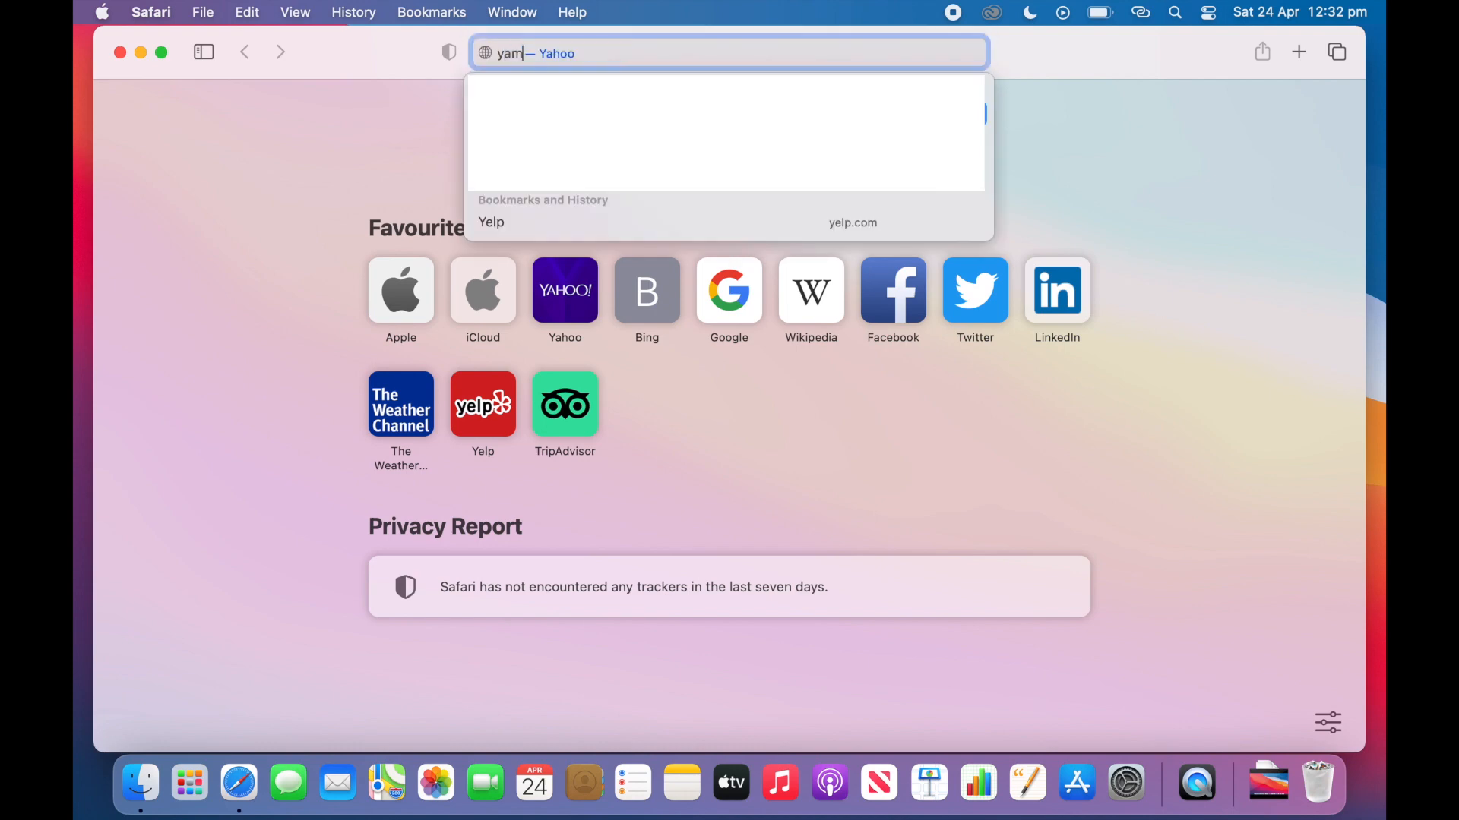
text(display)
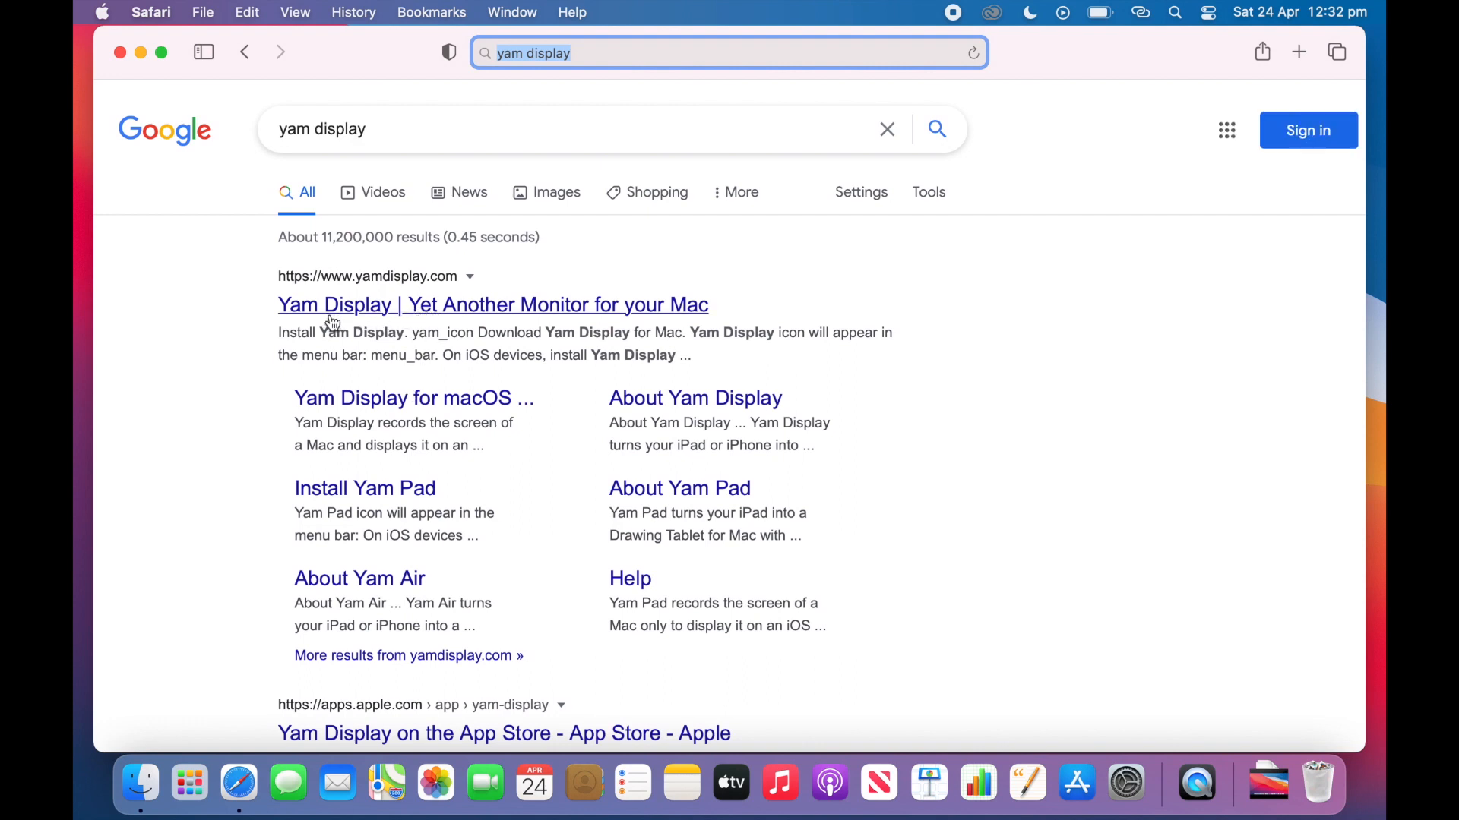
mouse_move(410, 312)
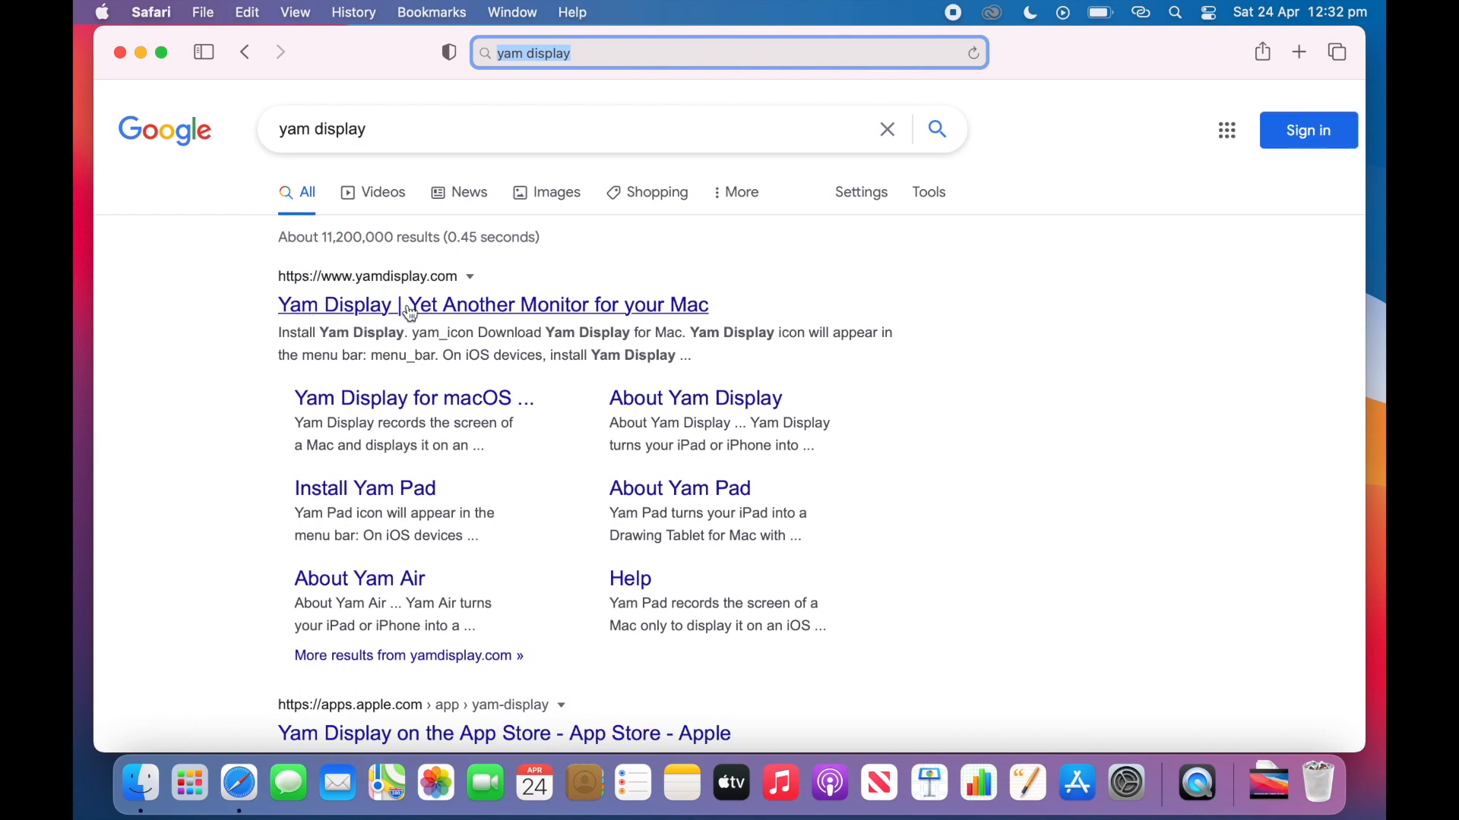
mouse_move(581, 312)
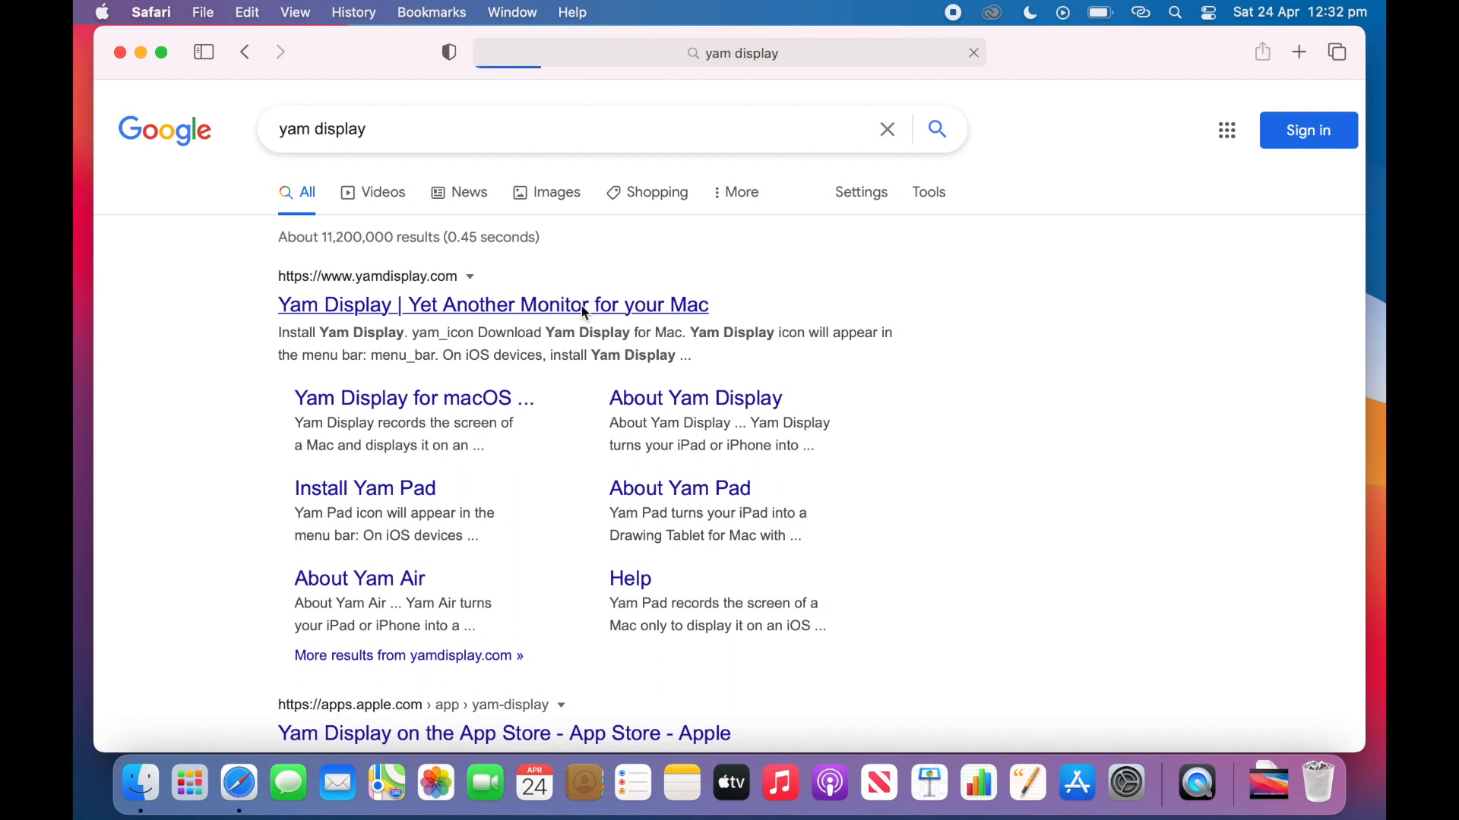
Step: Download Yam Display for Mac from yamdisplay.com, allowing the download
click(493, 304)
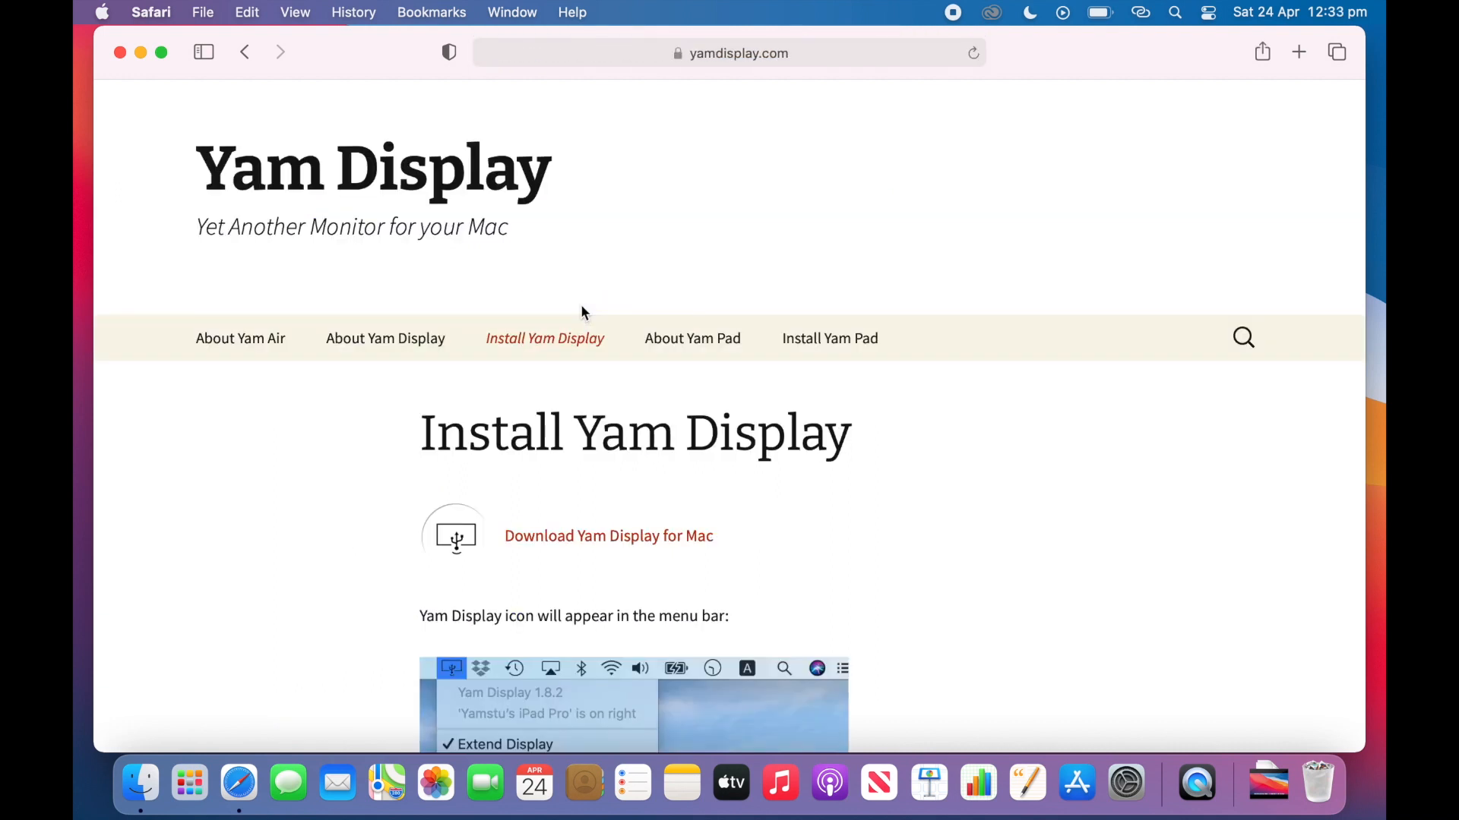
mouse_move(591, 316)
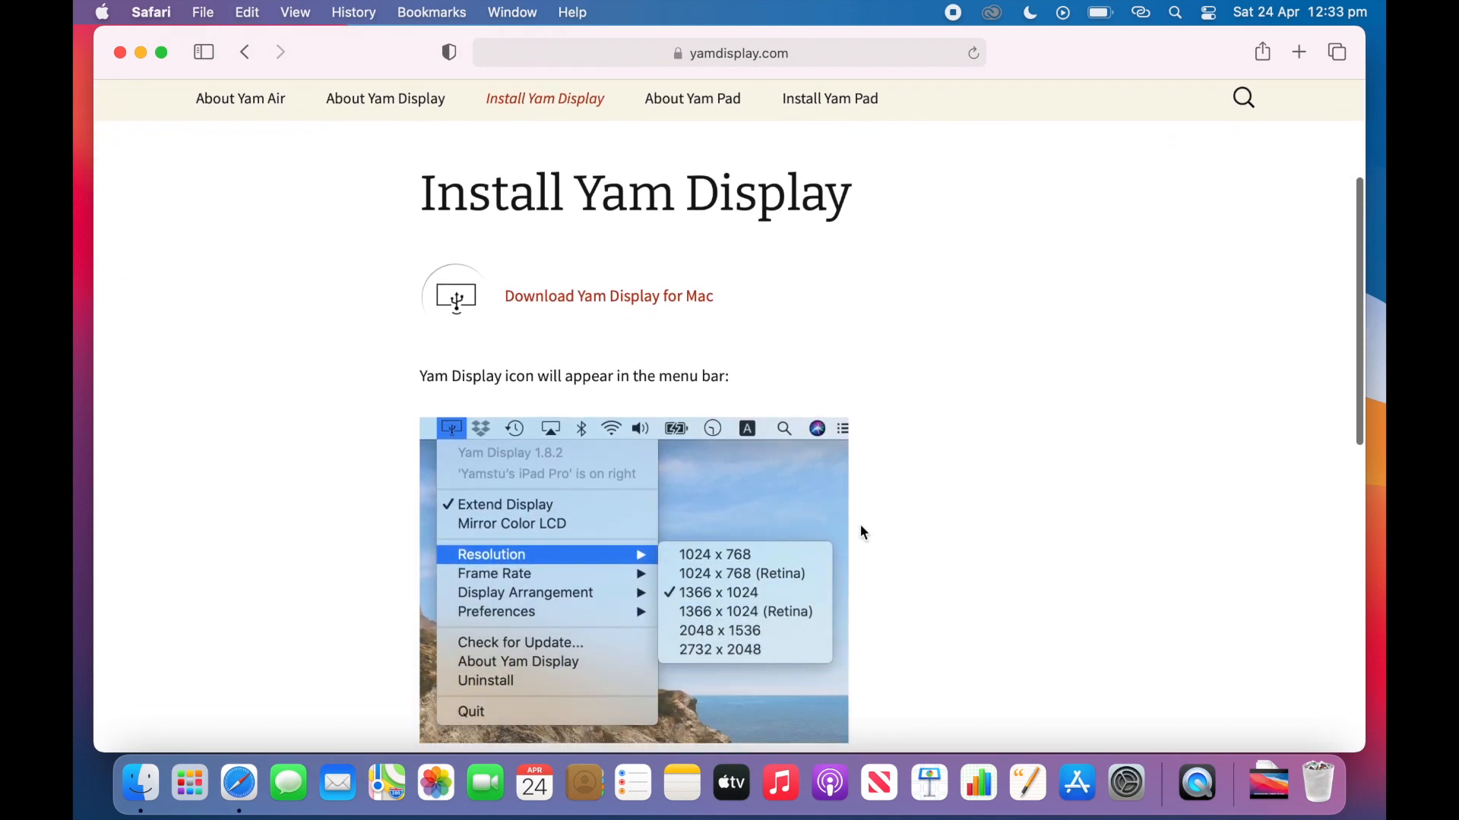
mouse_move(609, 295)
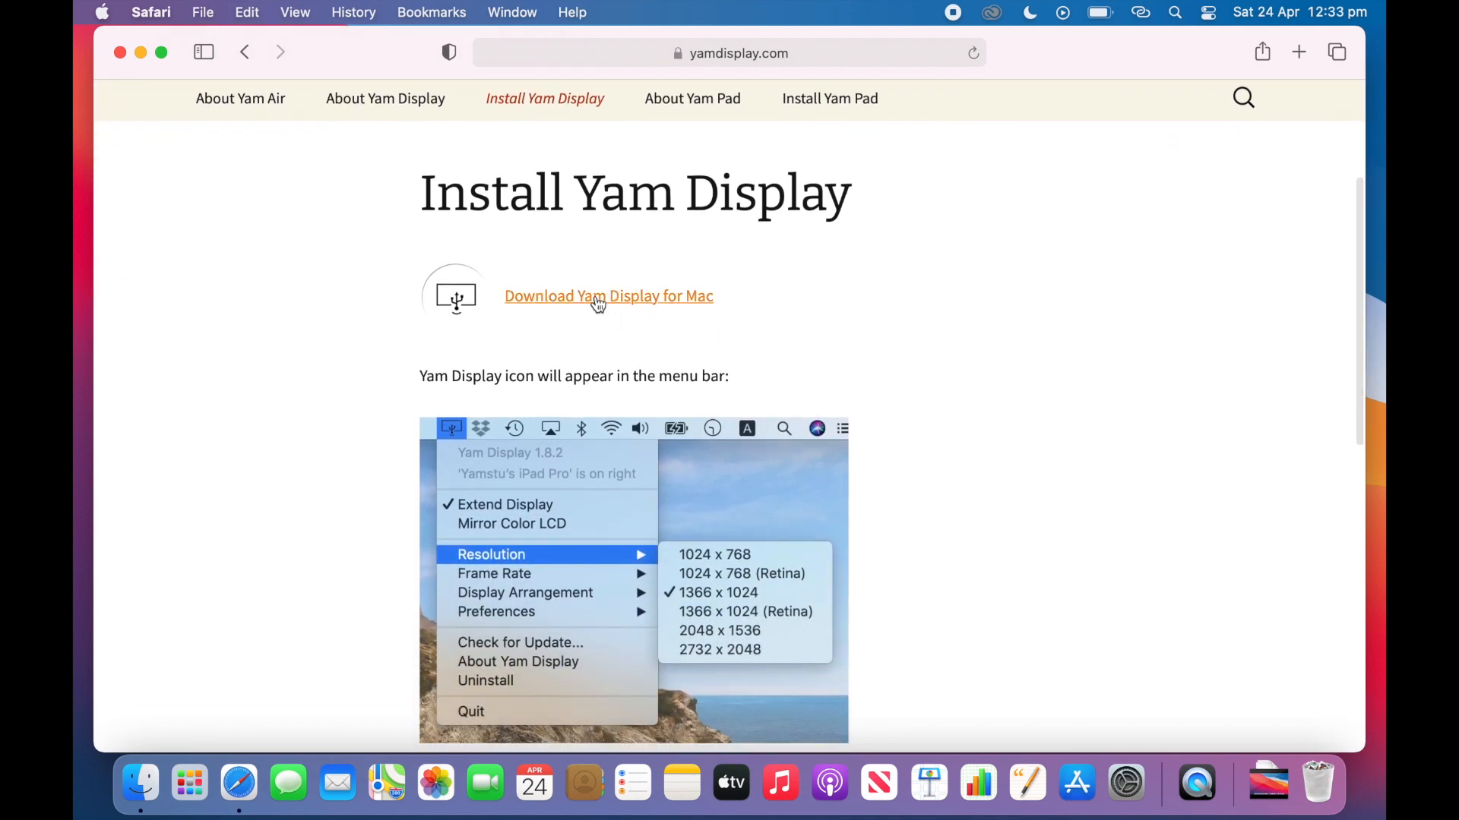
click(609, 296)
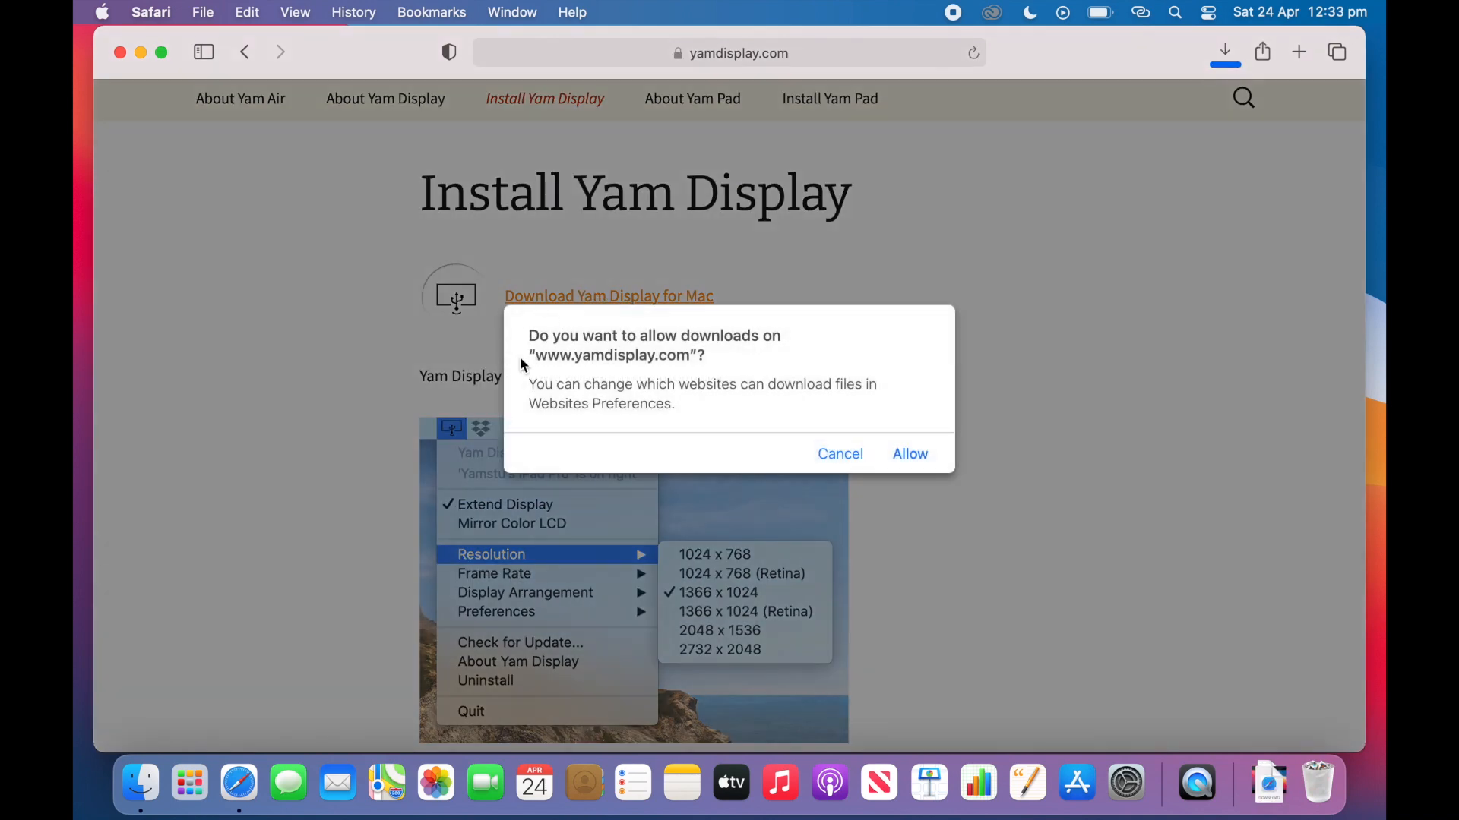
mouse_move(863, 425)
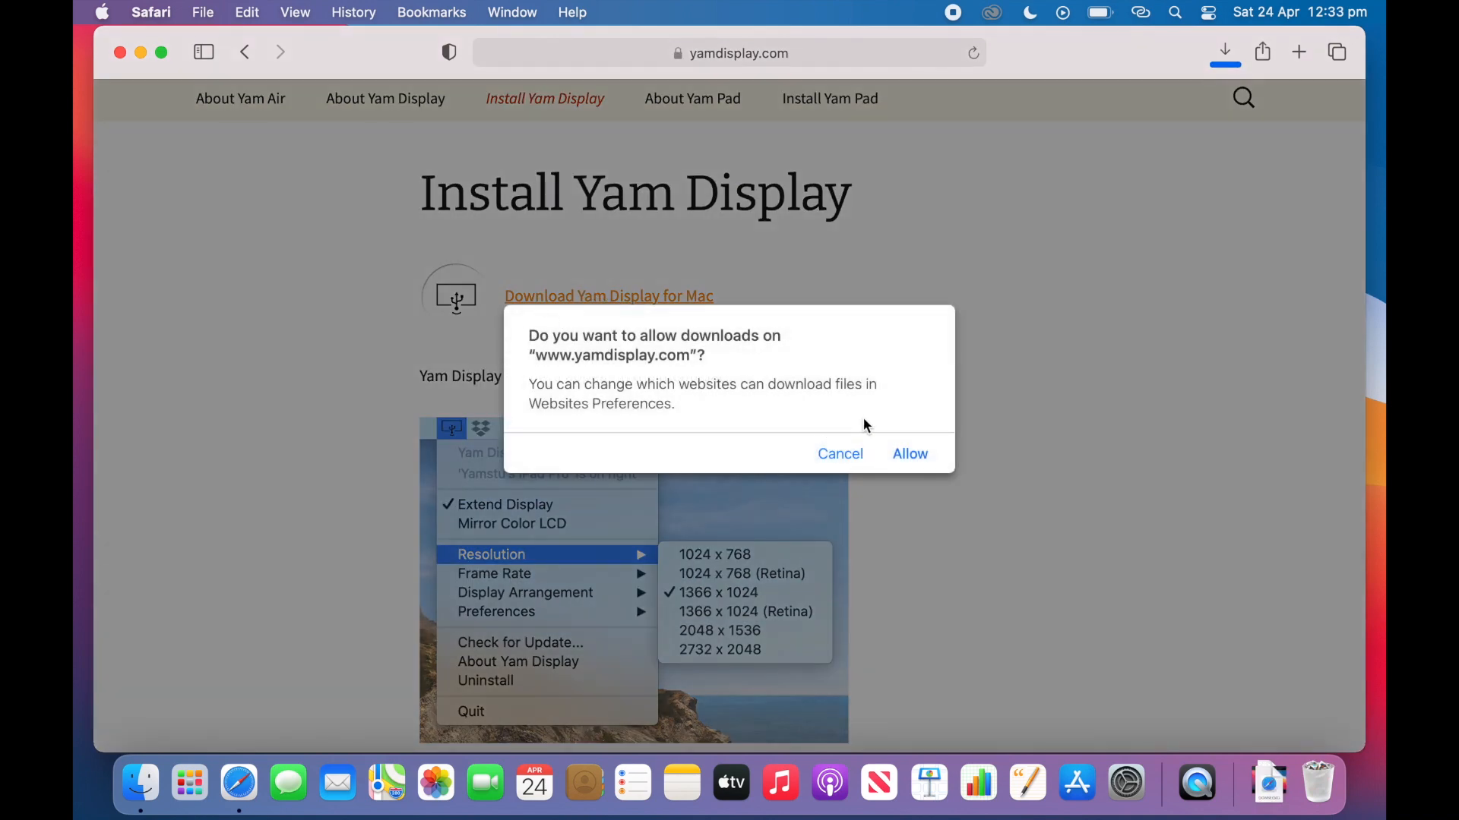
click(909, 453)
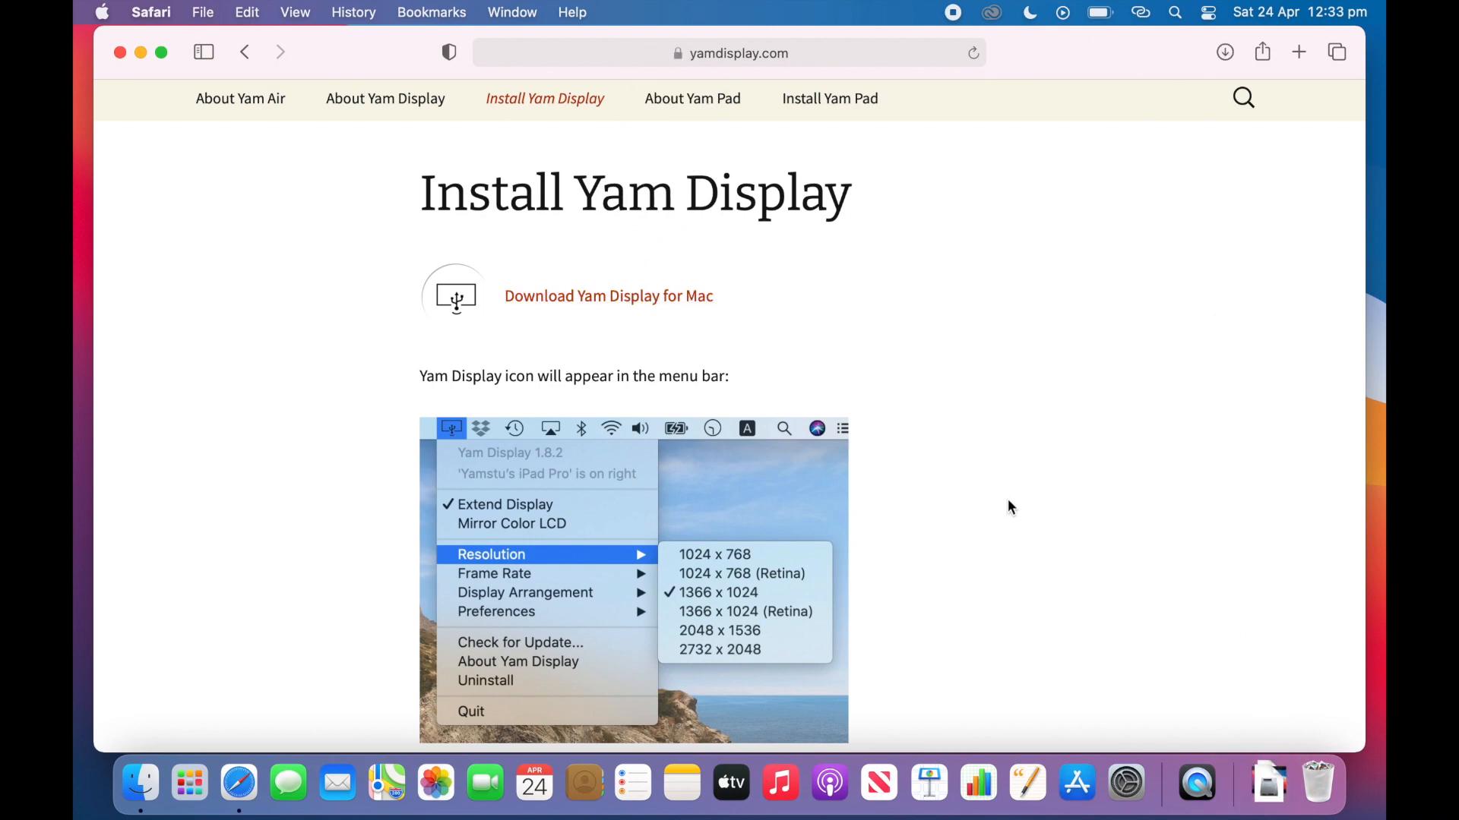
scroll(down, 3)
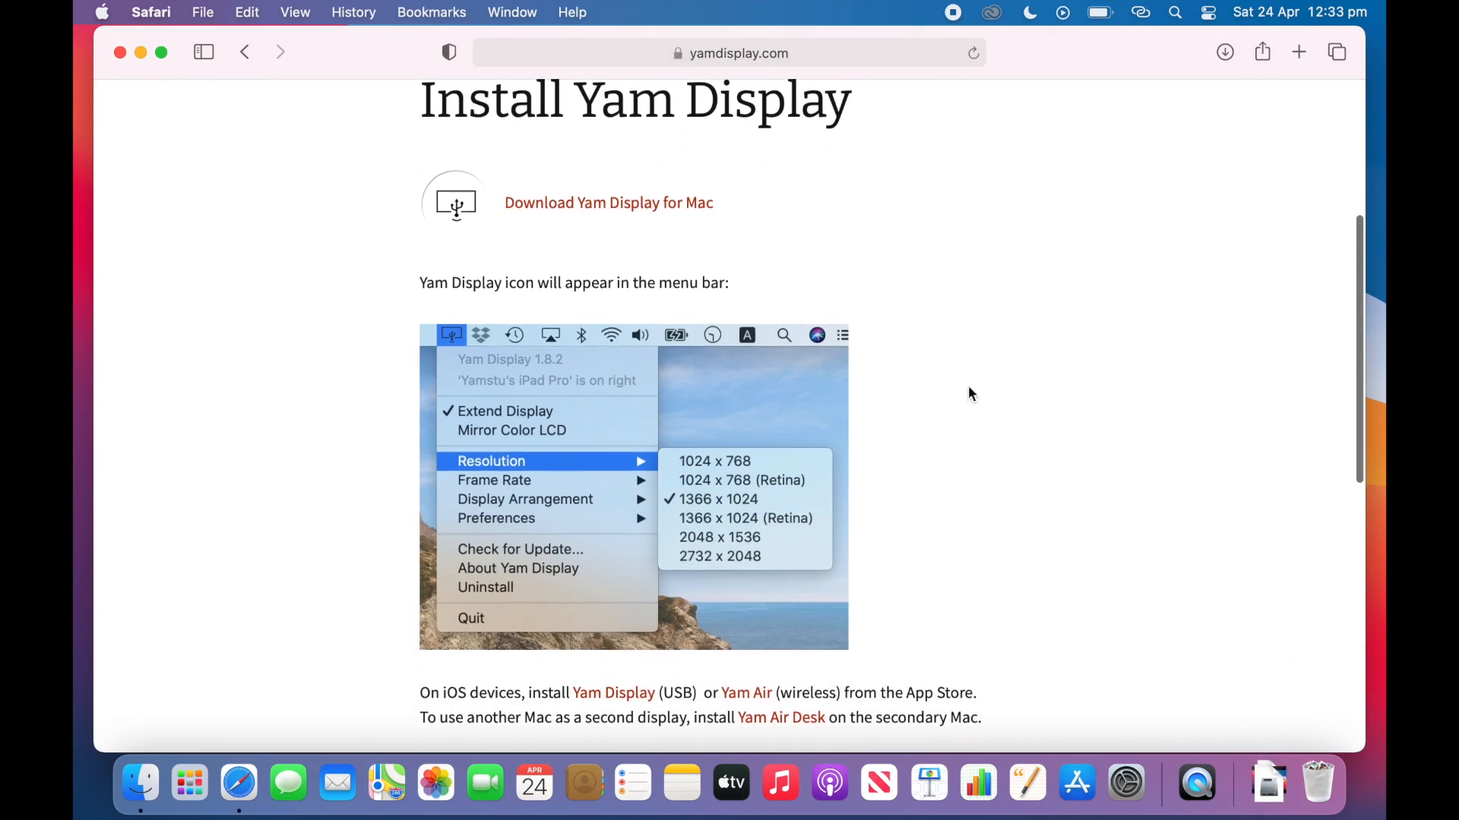
scroll(down, 3)
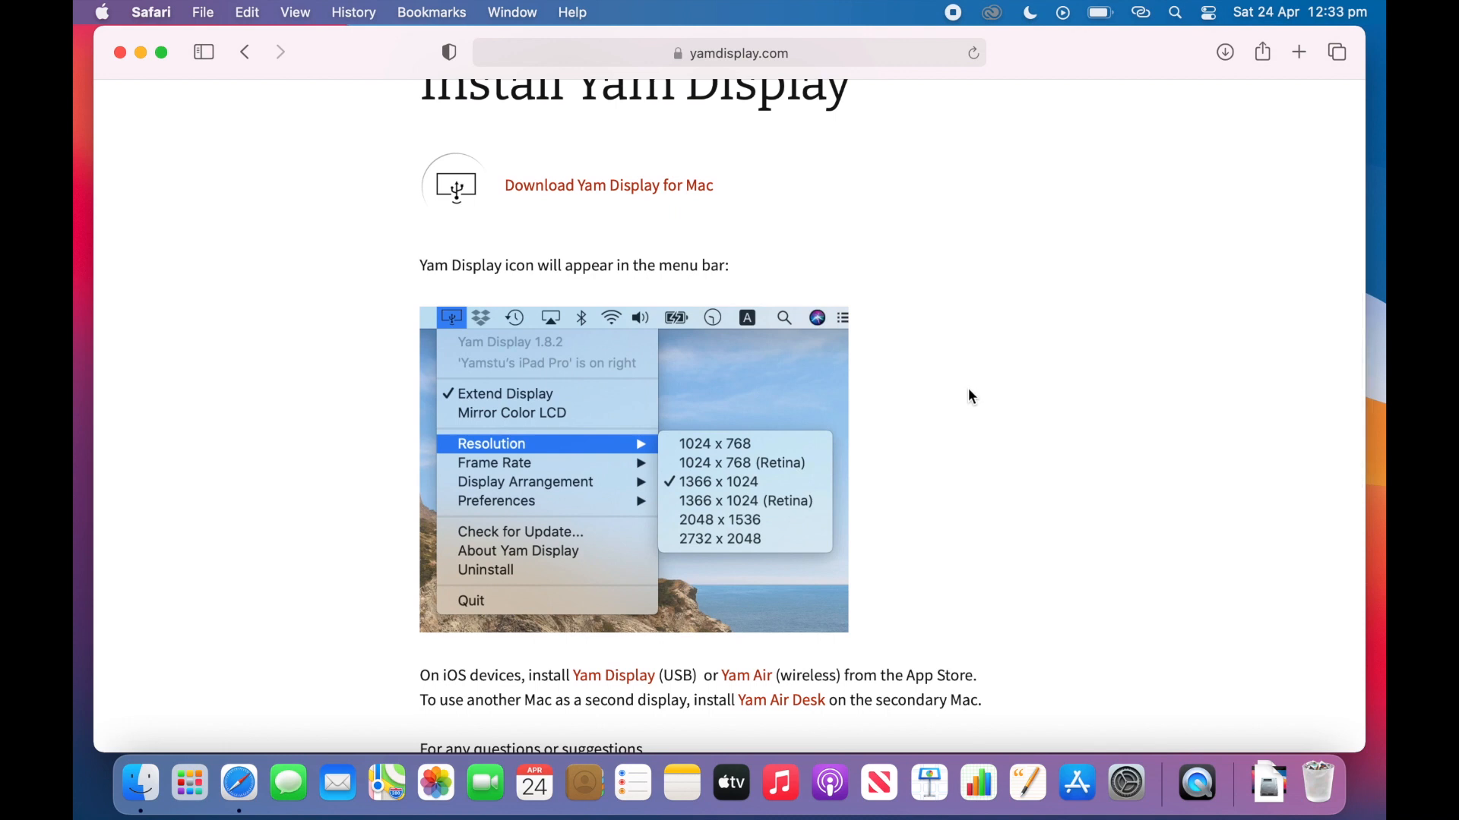
mouse_move(1020, 375)
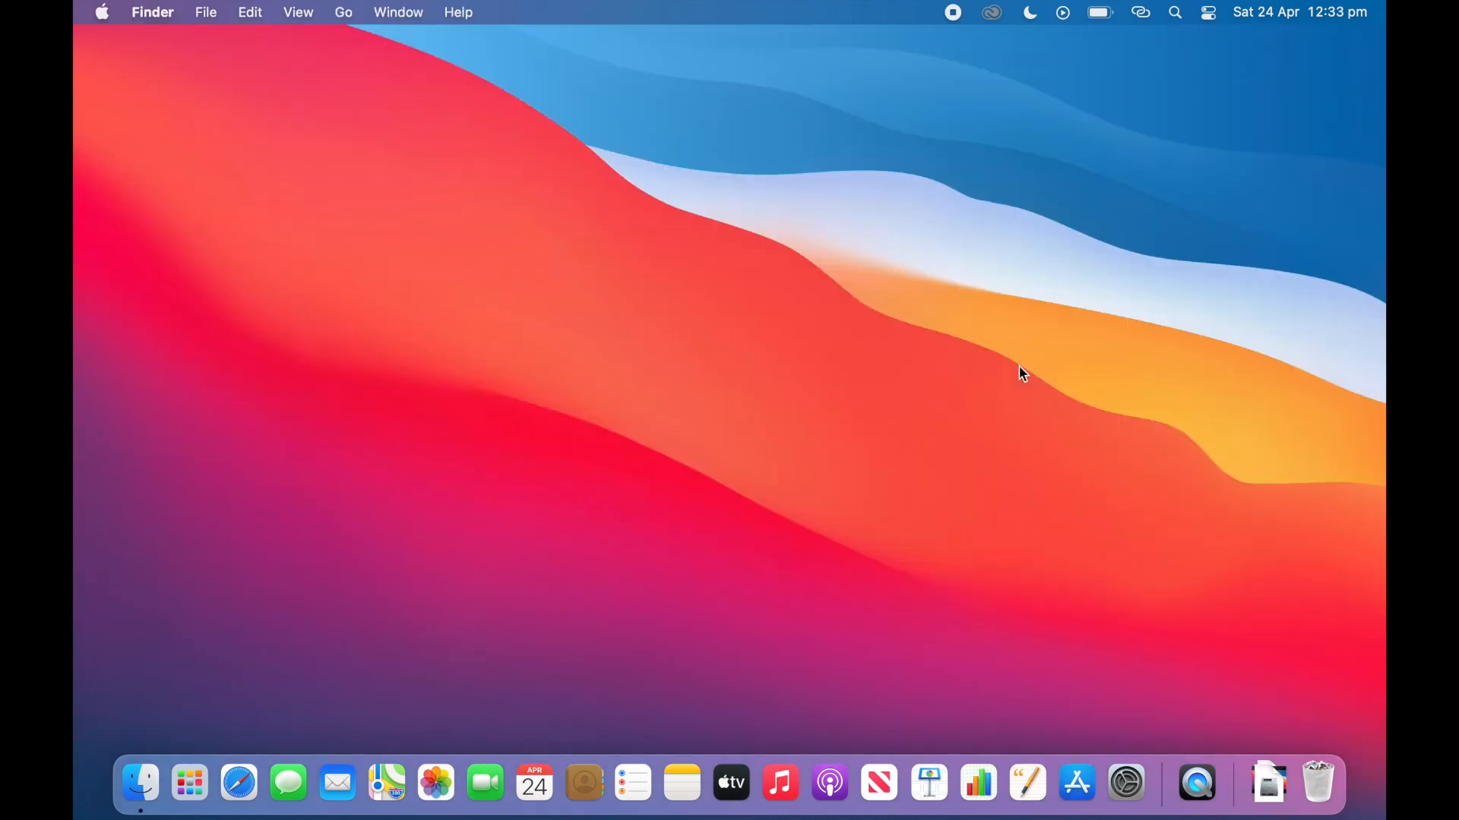
mouse_move(1268, 784)
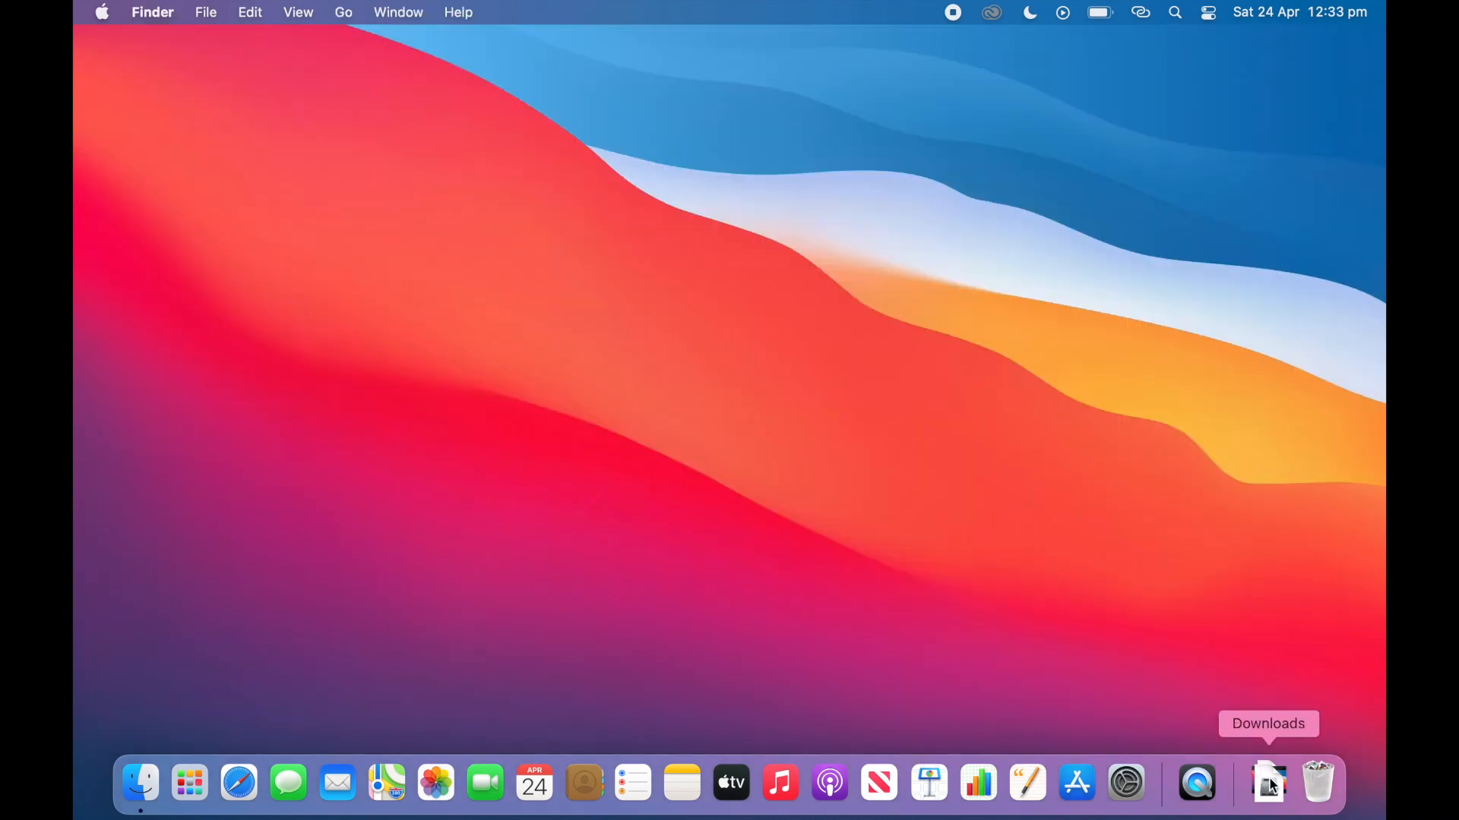
Step: Drag Yam Display from the installer into Applications, replacing the older copy
click(1268, 782)
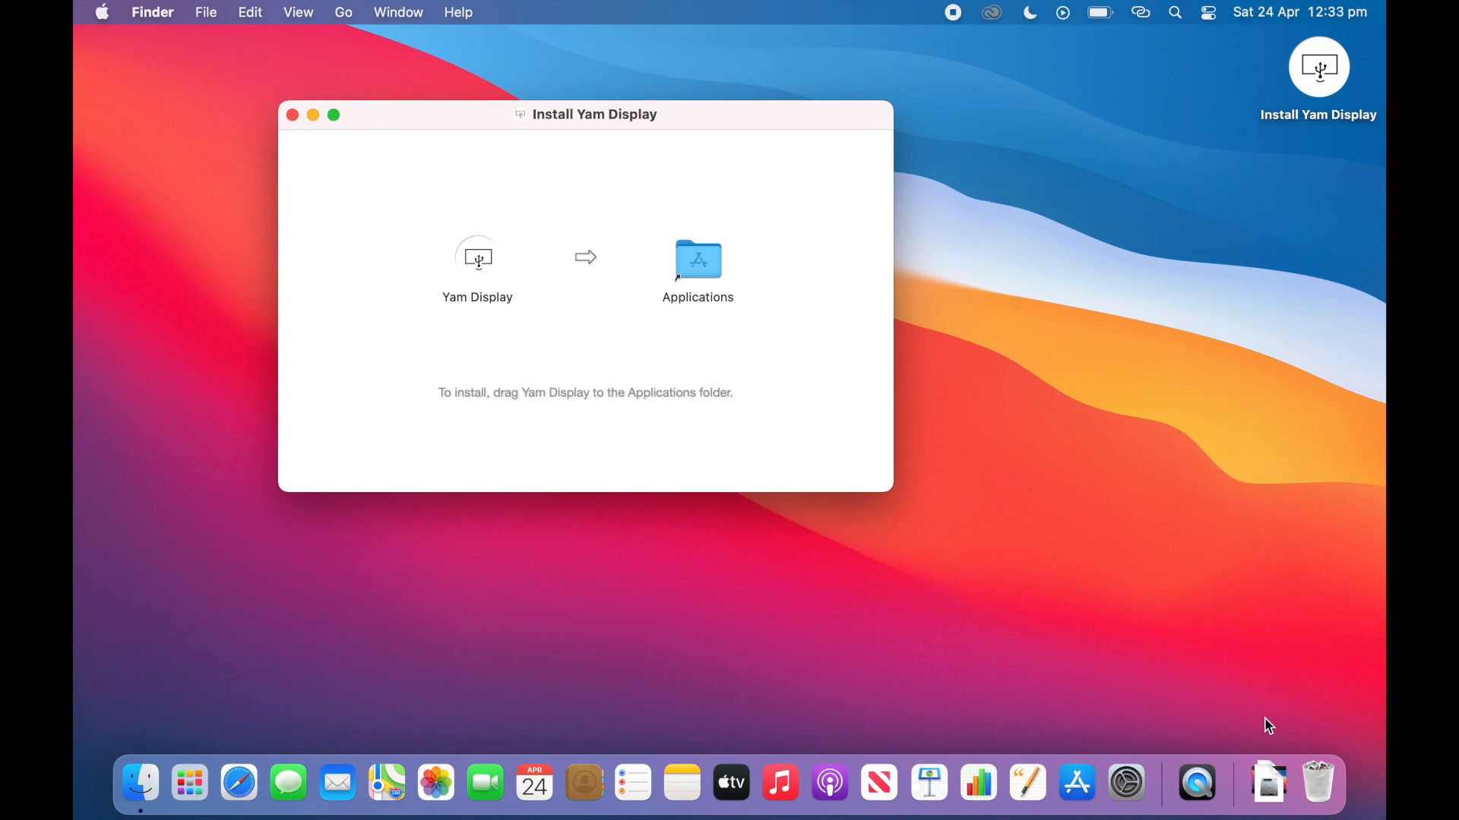
mouse_move(477, 257)
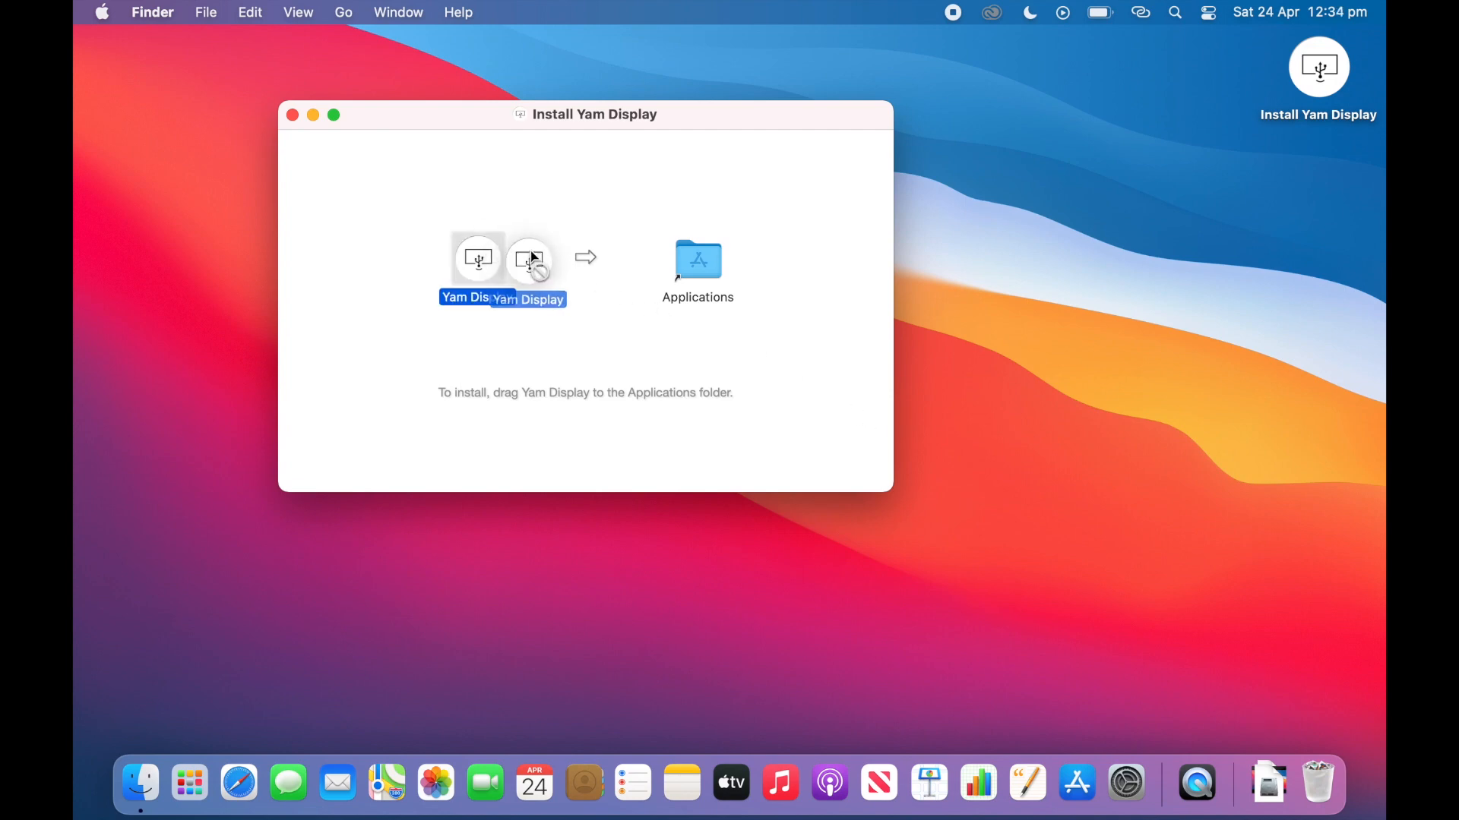
drag(529, 257, 697, 261)
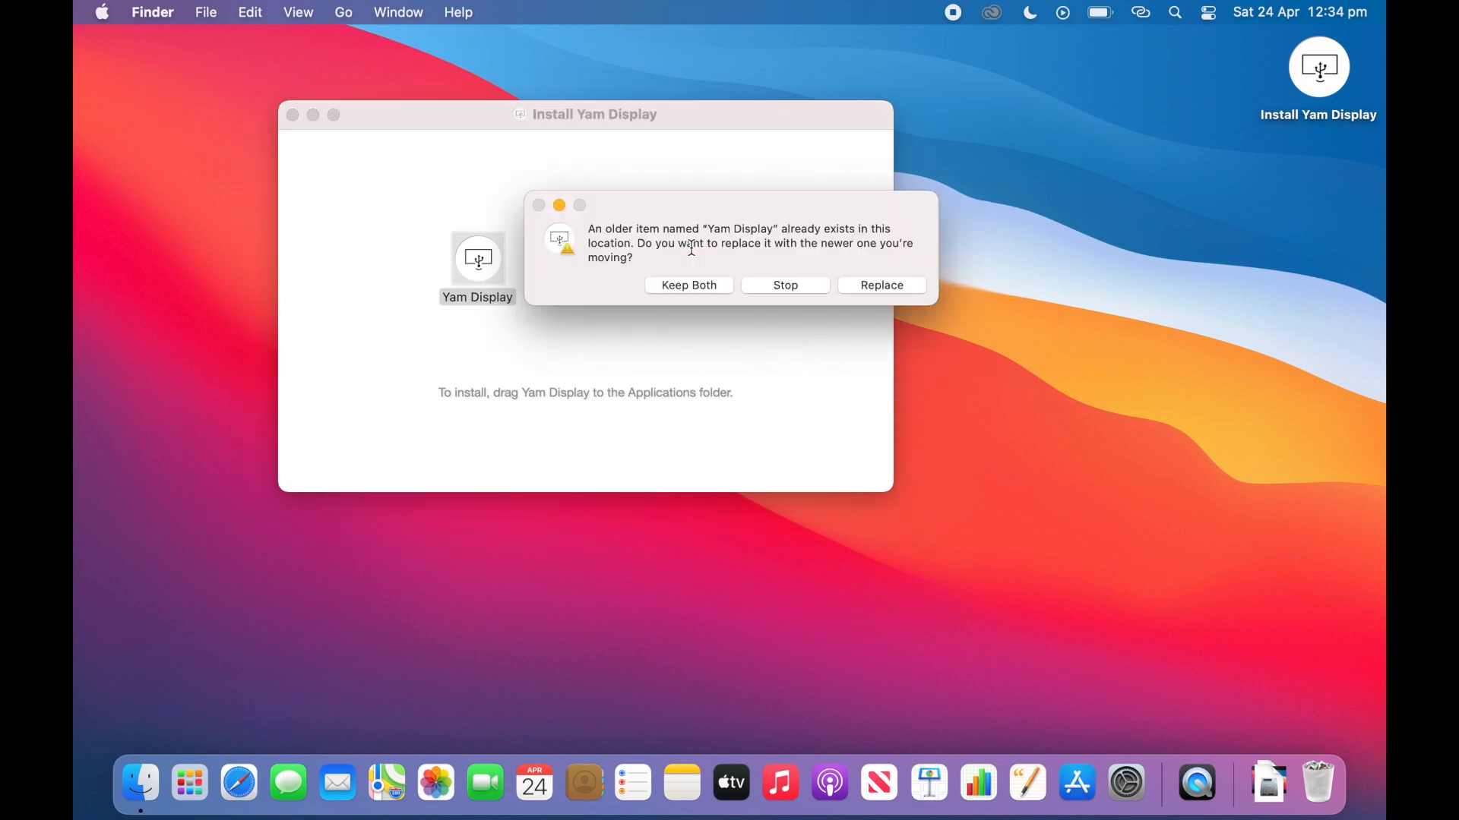
click(880, 284)
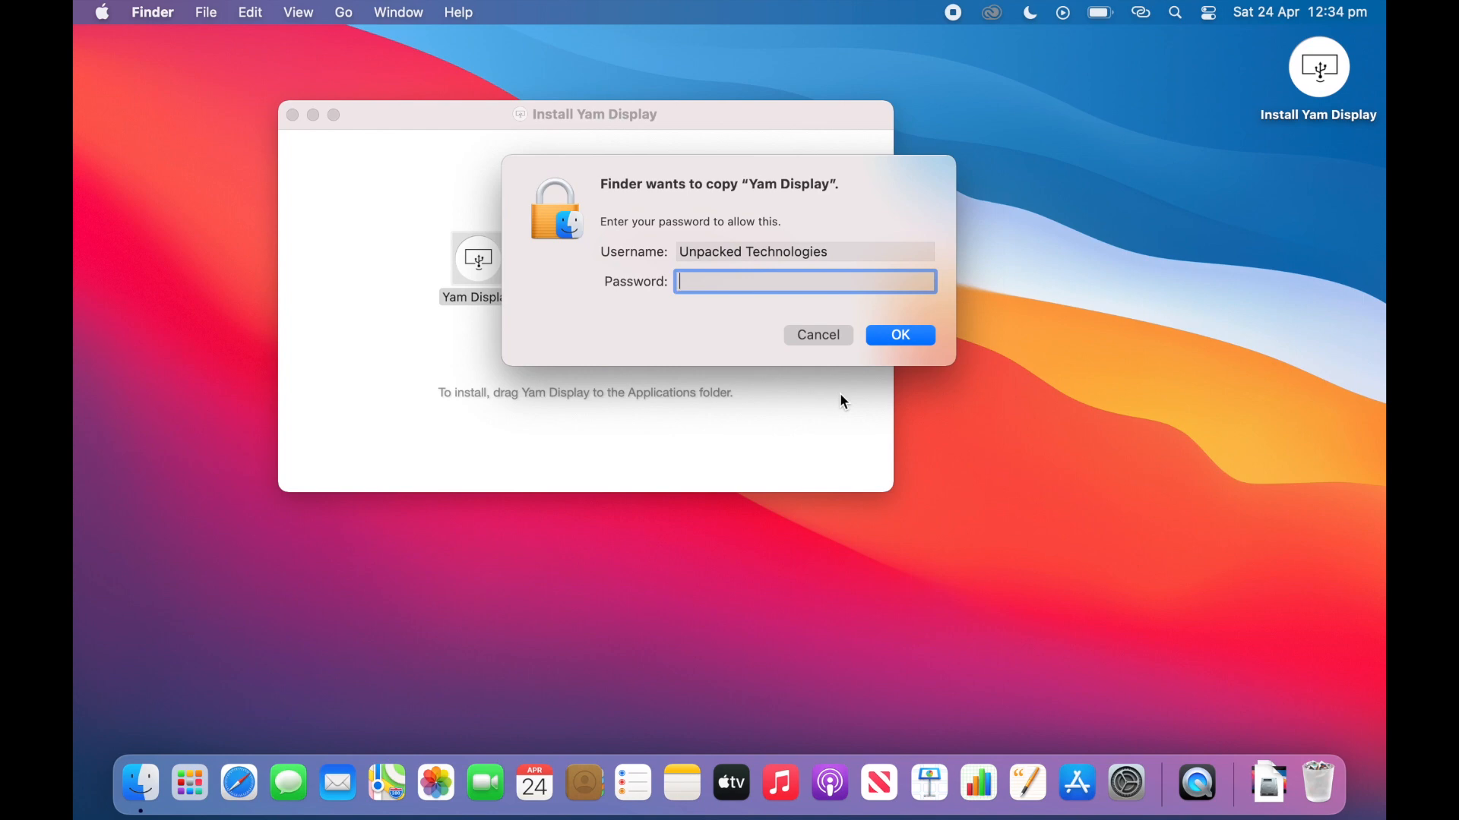
click(897, 335)
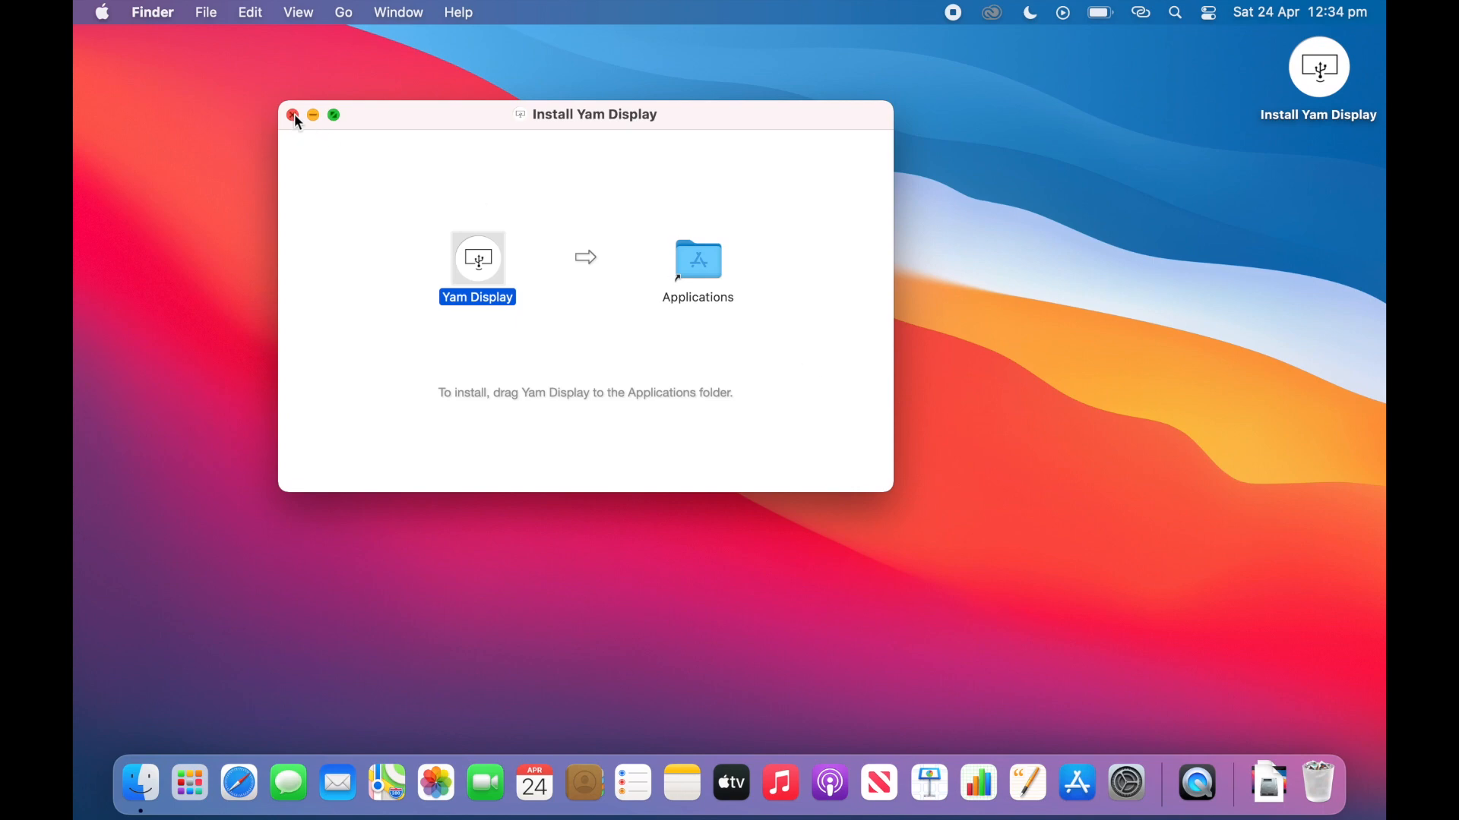
Step: Close the Install Yam Display window and eject its installer volume
click(293, 114)
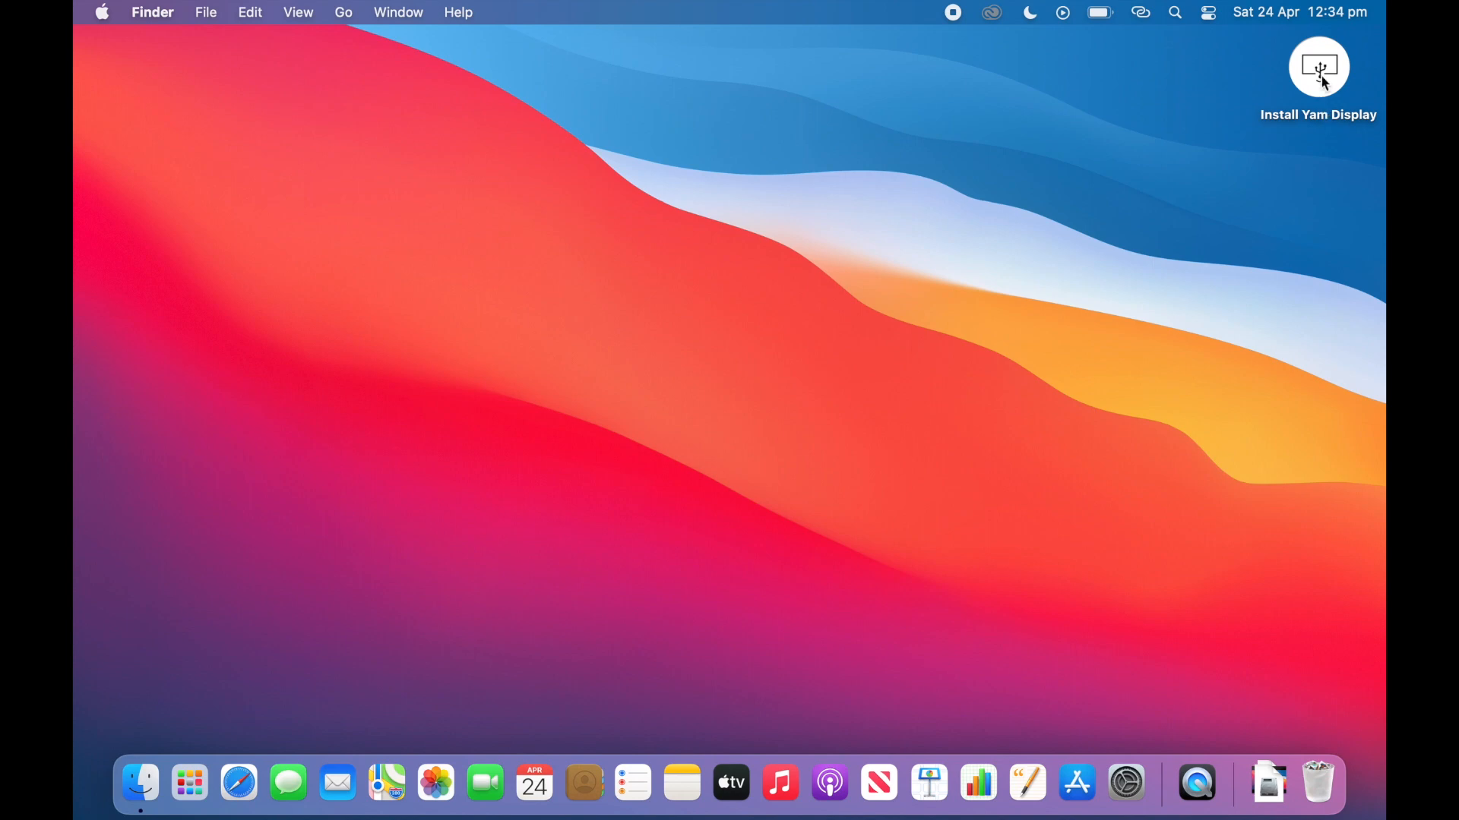
click(1317, 66)
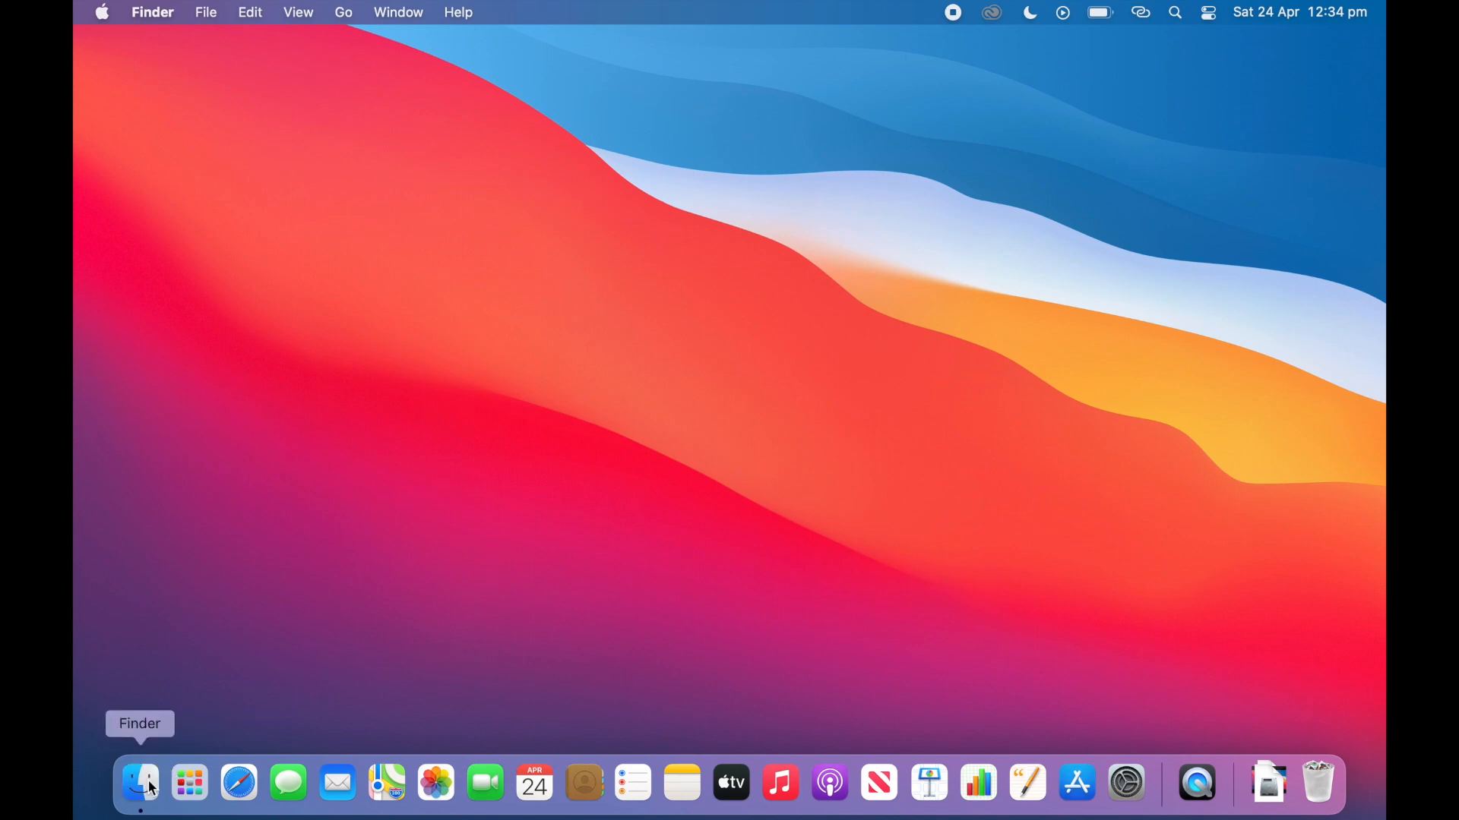
Step: Launch Yam Display from Applications and accept its driver update with a restart
click(140, 782)
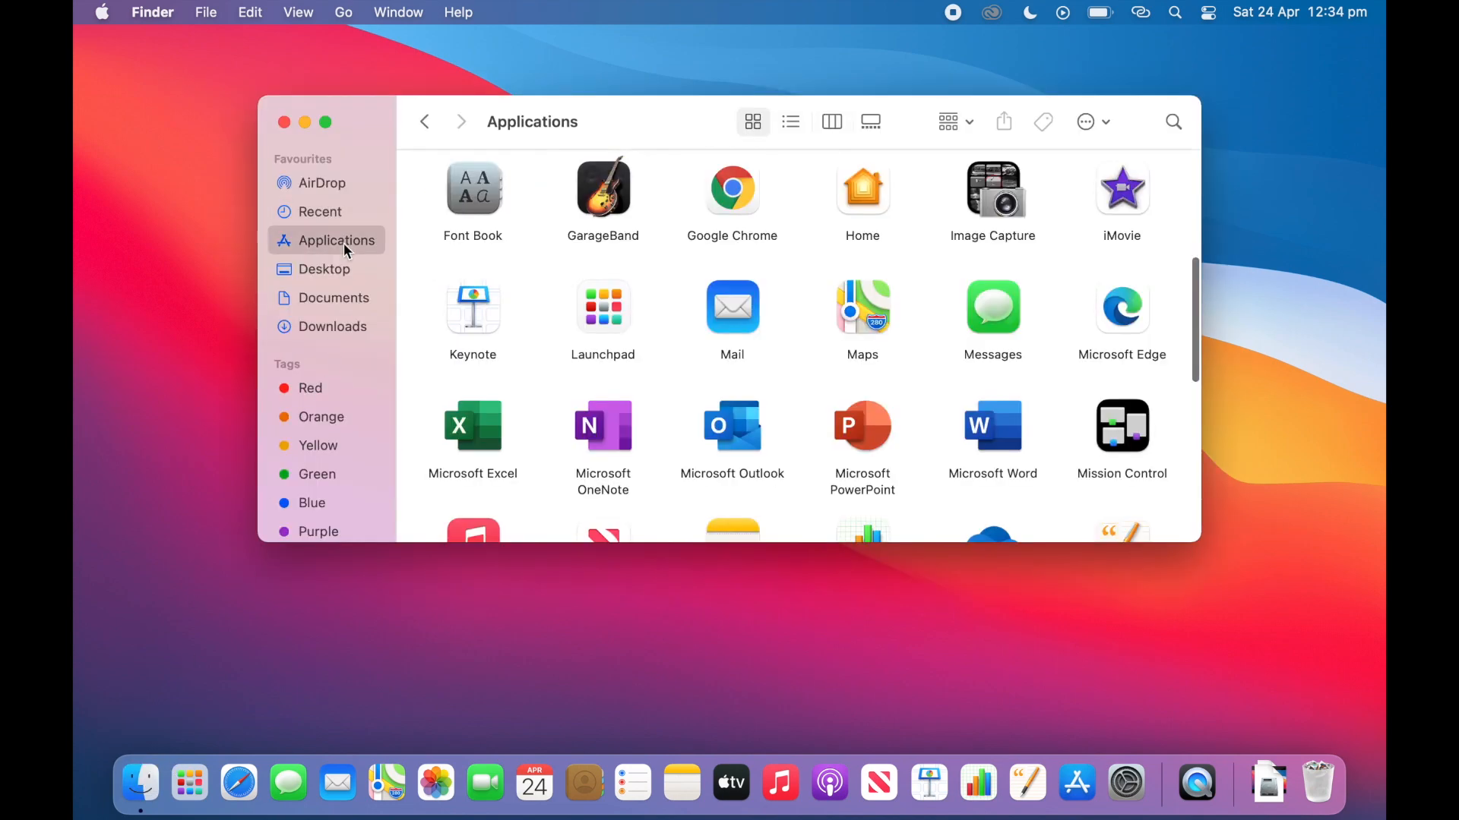
scroll(down, 3)
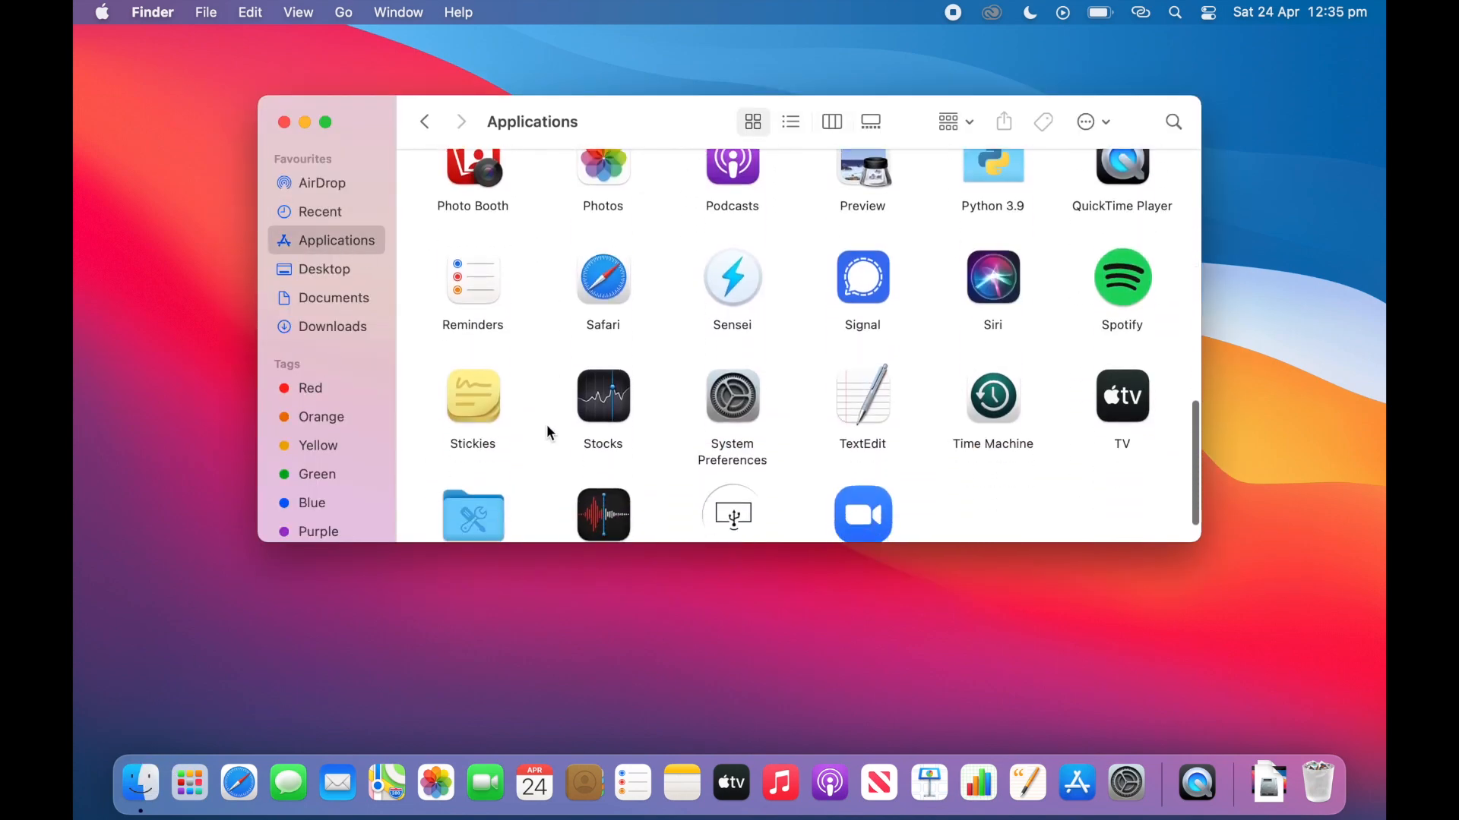
scroll(down, 3)
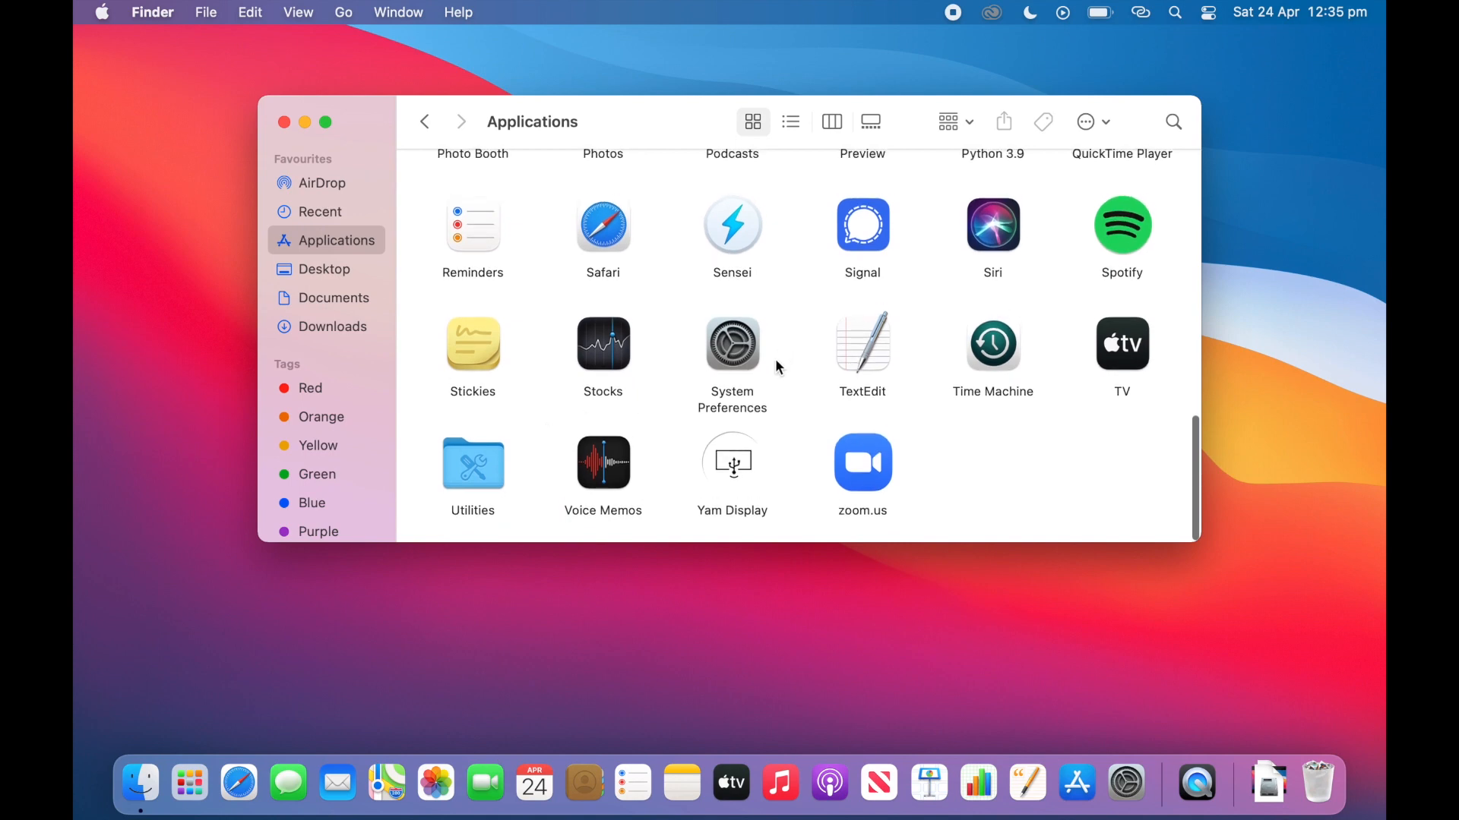
click(732, 460)
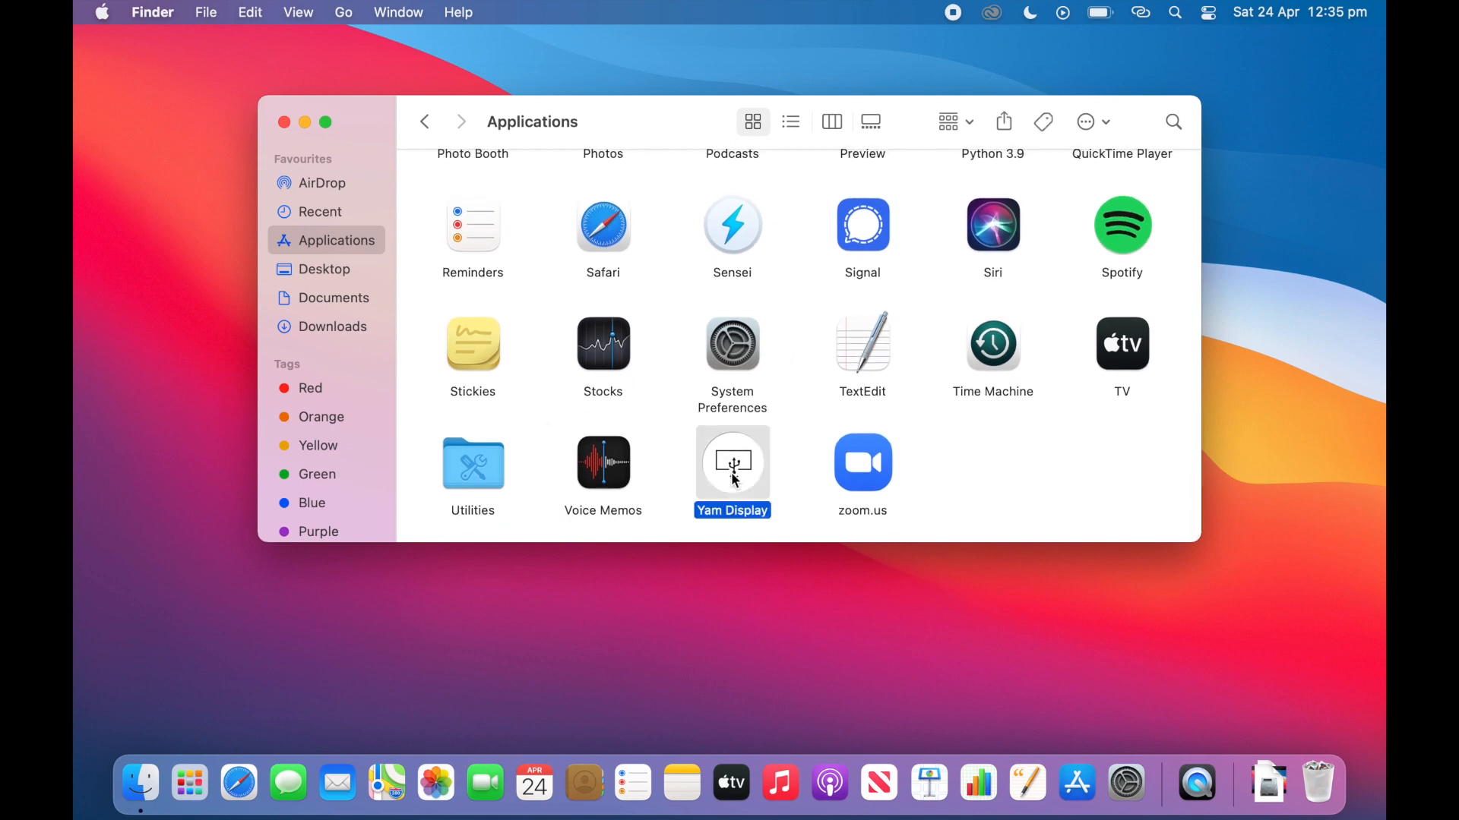
mouse_move(749, 372)
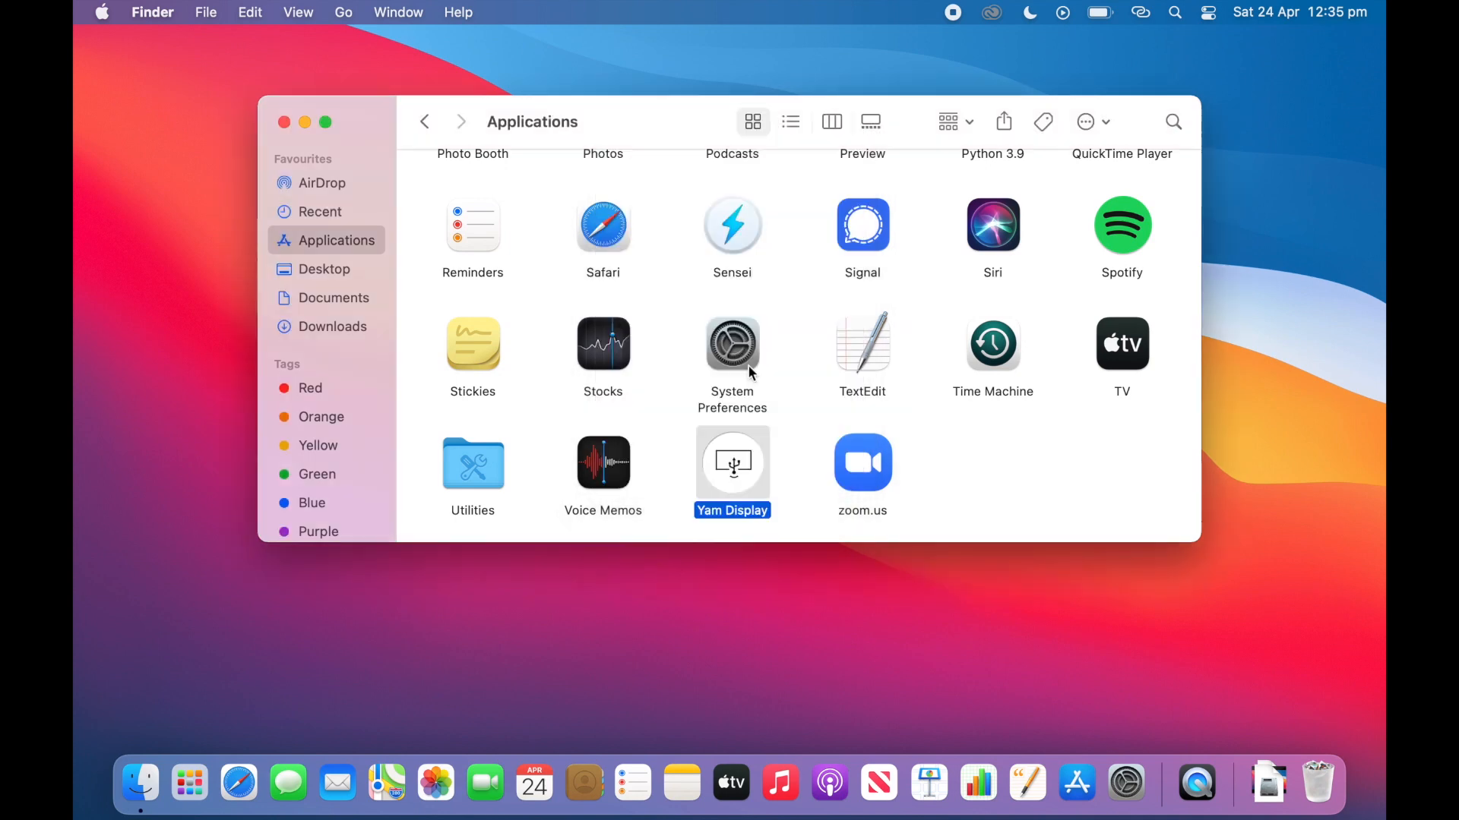
double_click(732, 472)
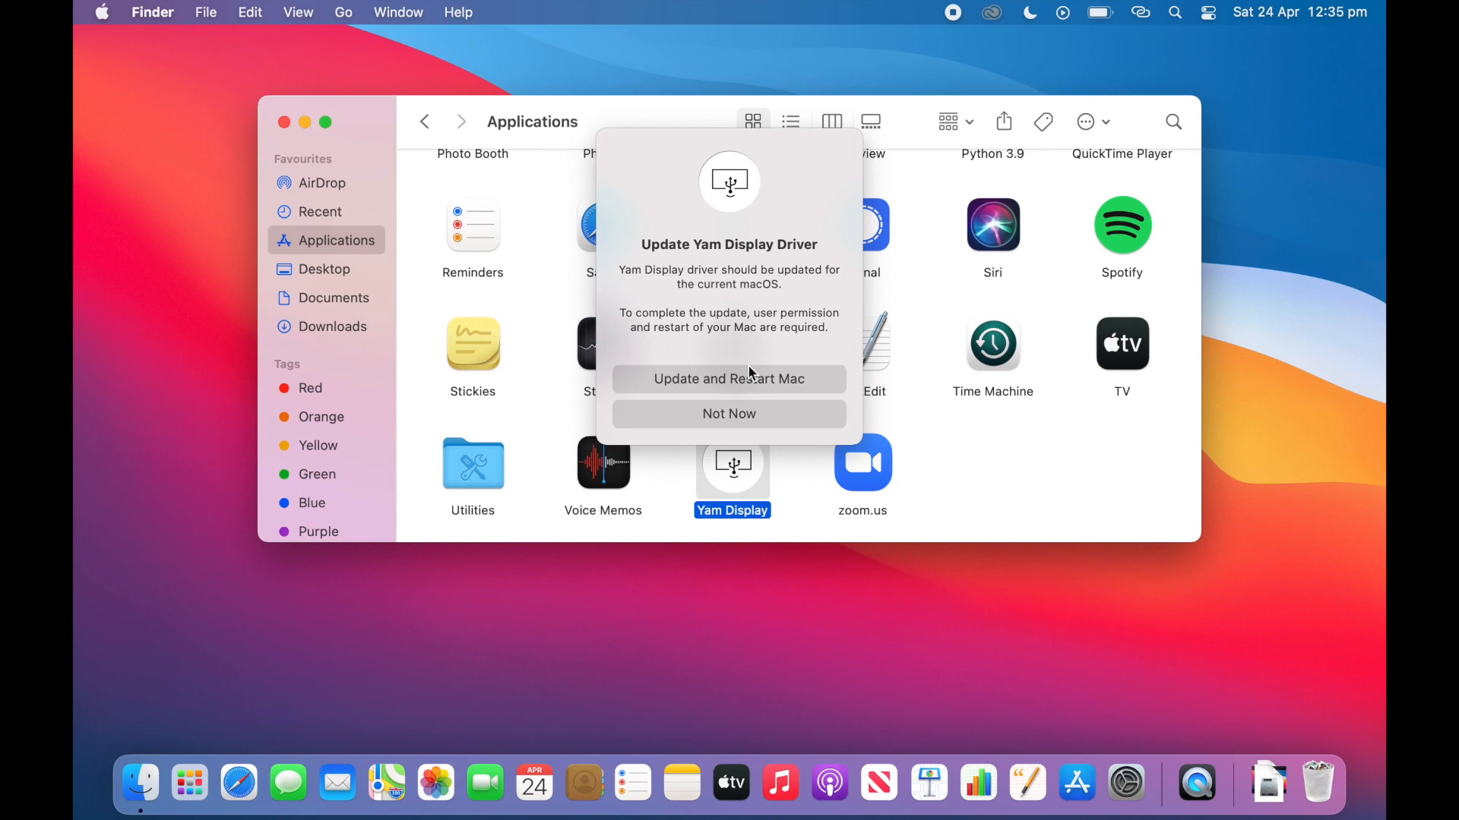
click(283, 122)
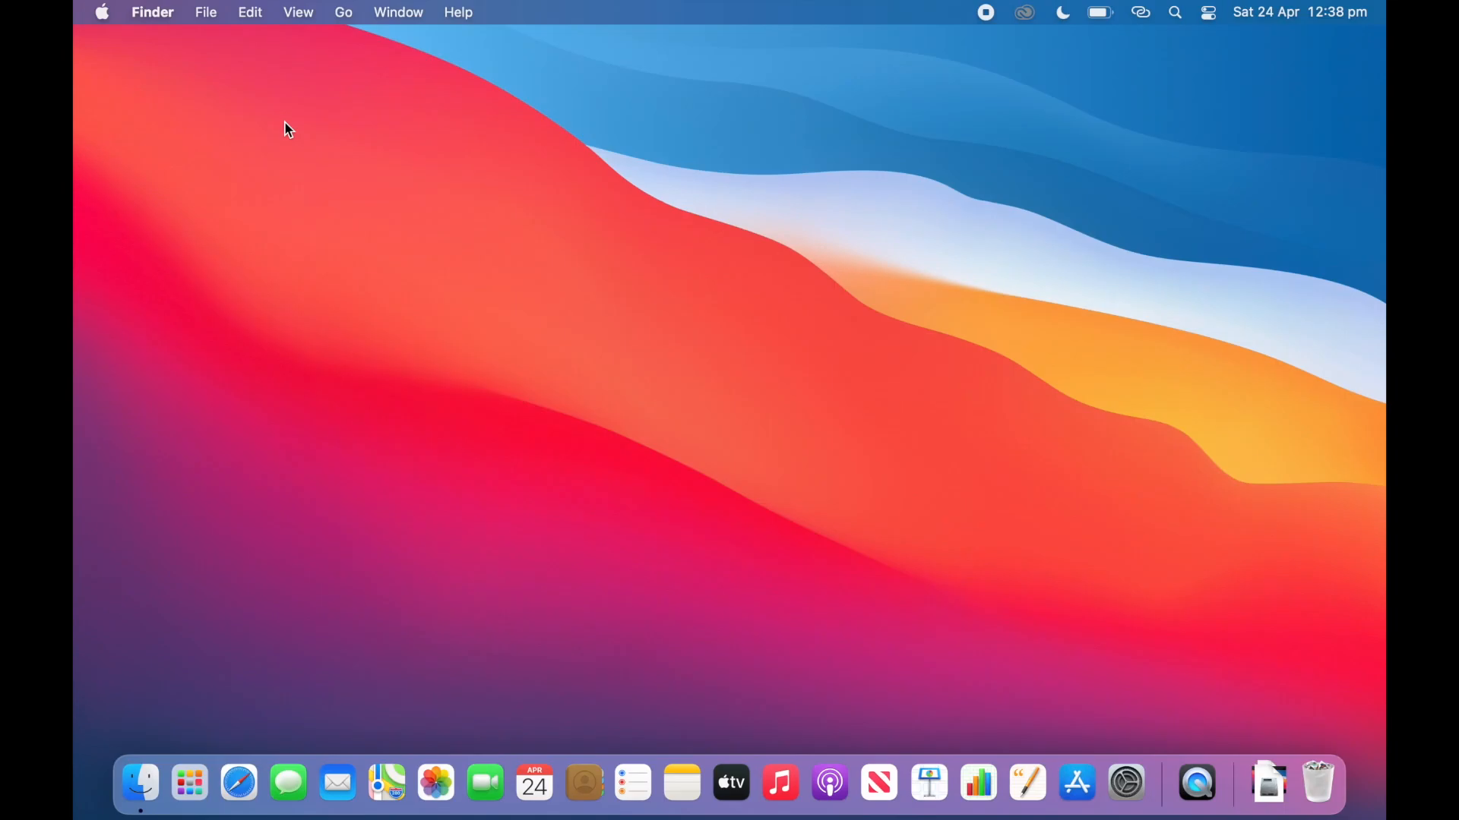
mouse_move(286, 144)
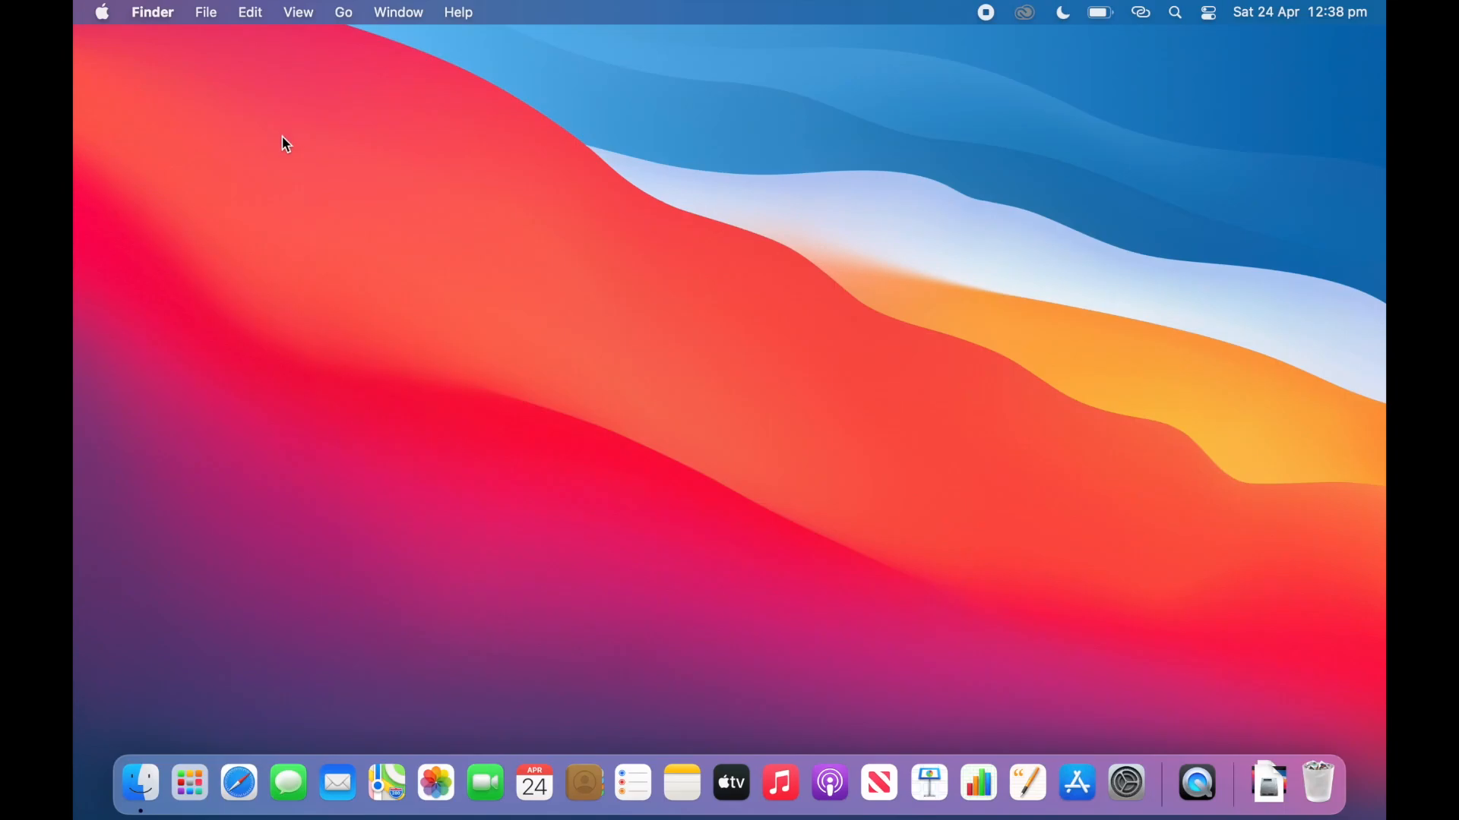
Step: Relaunch Yam Display from the Applications folder, then close the Finder window
click(140, 784)
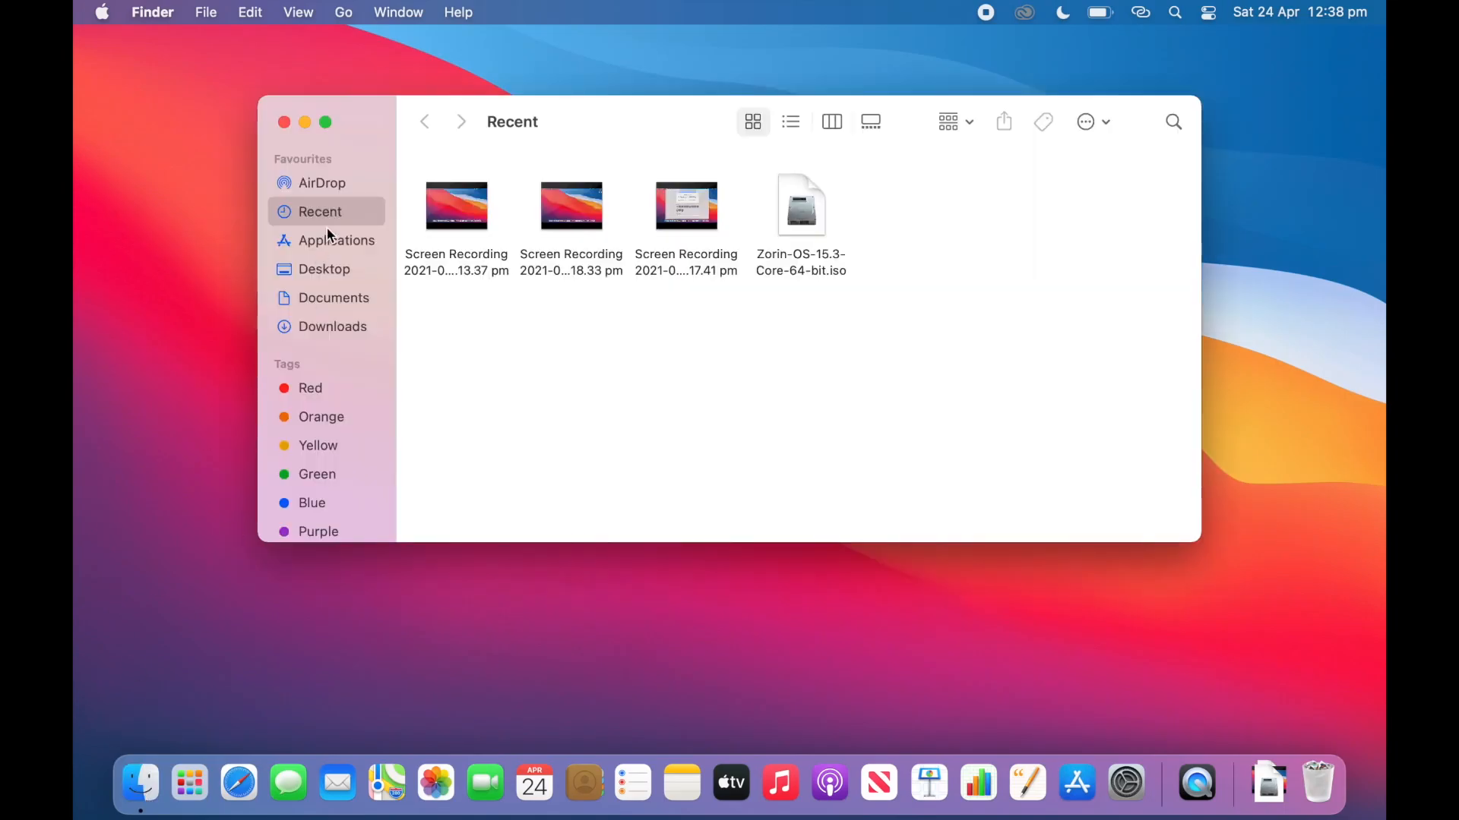
click(336, 240)
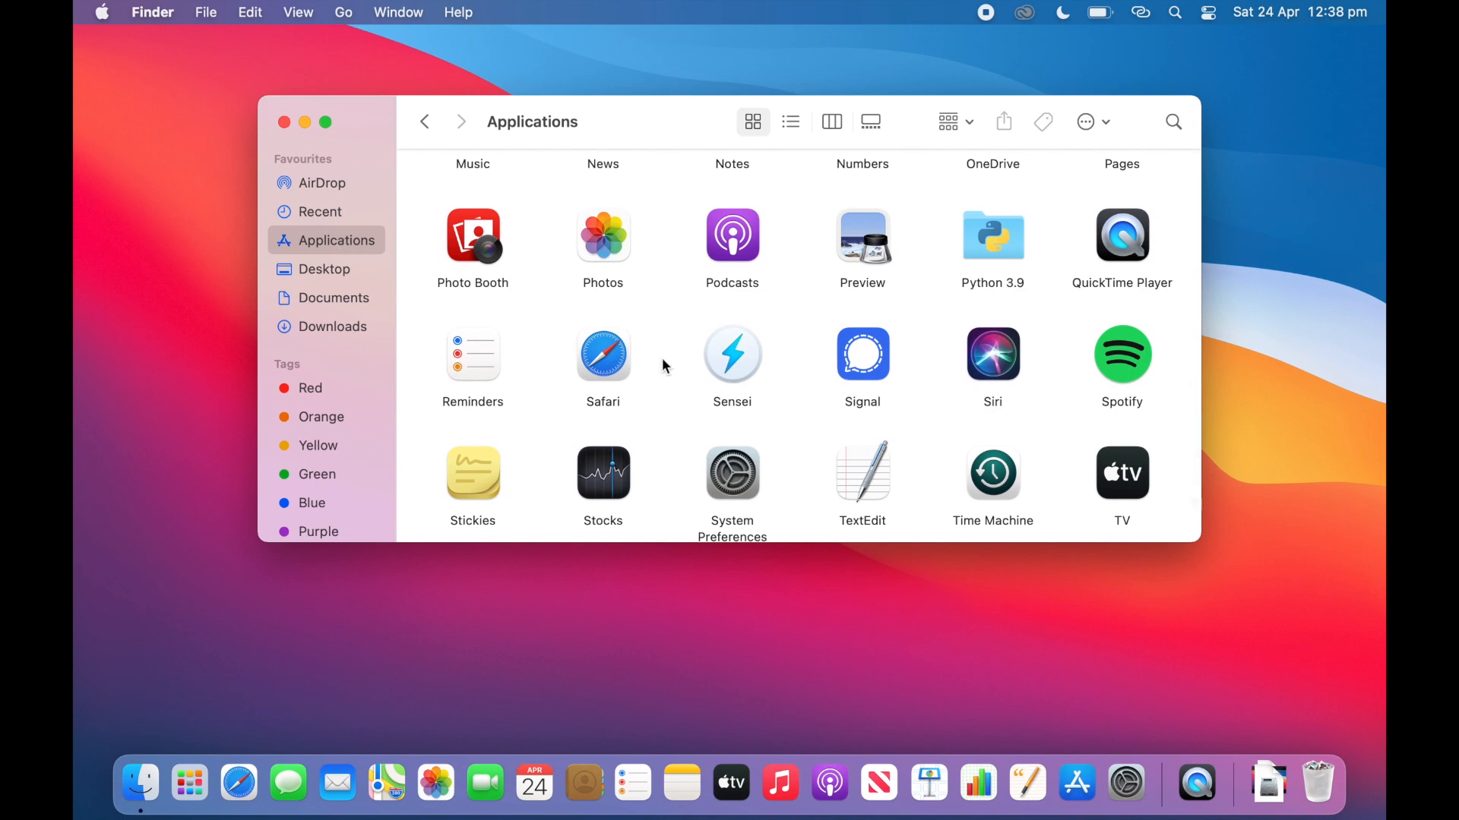
scroll(down, 3)
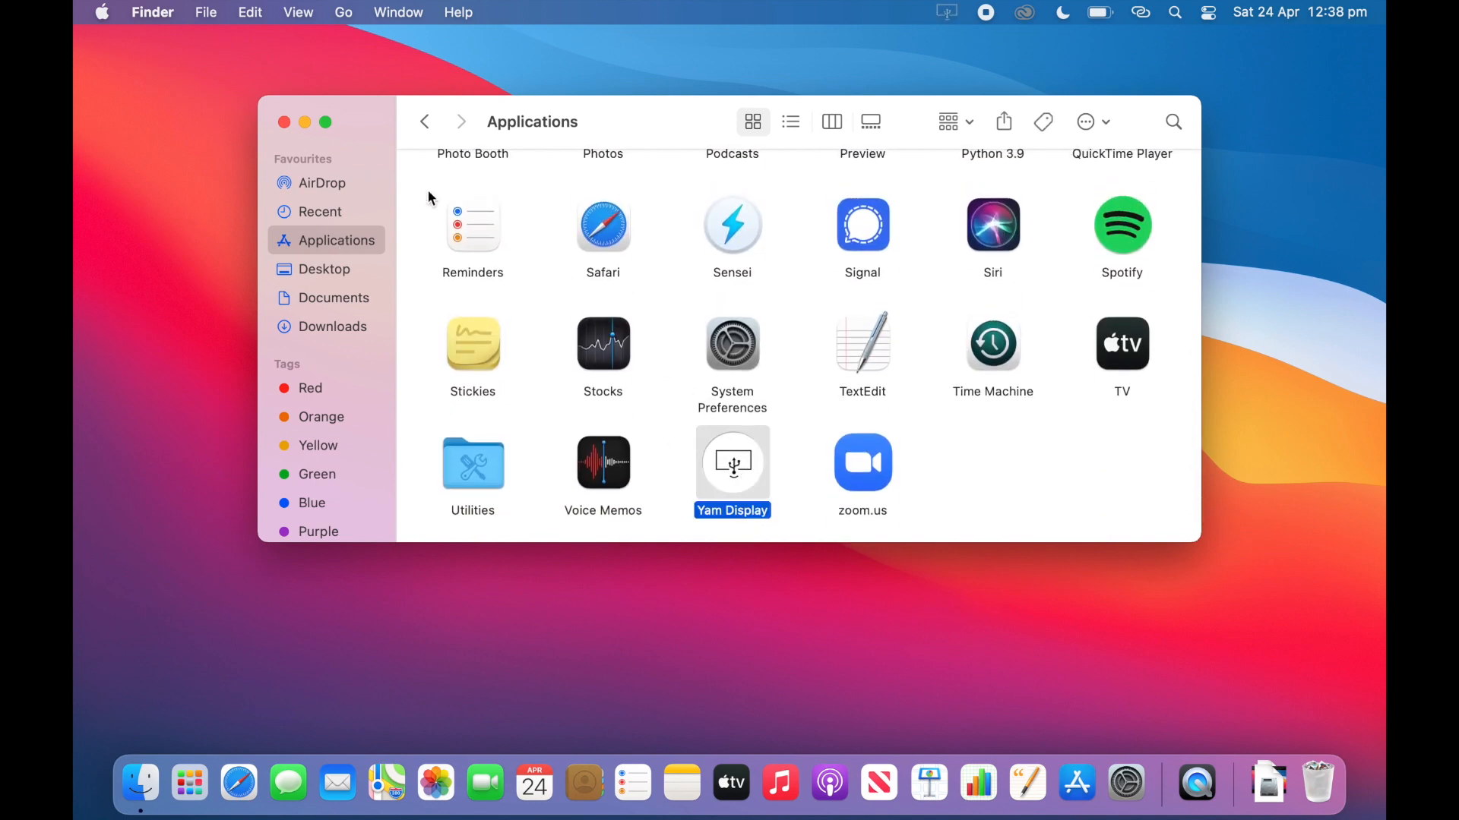
mouse_move(285, 122)
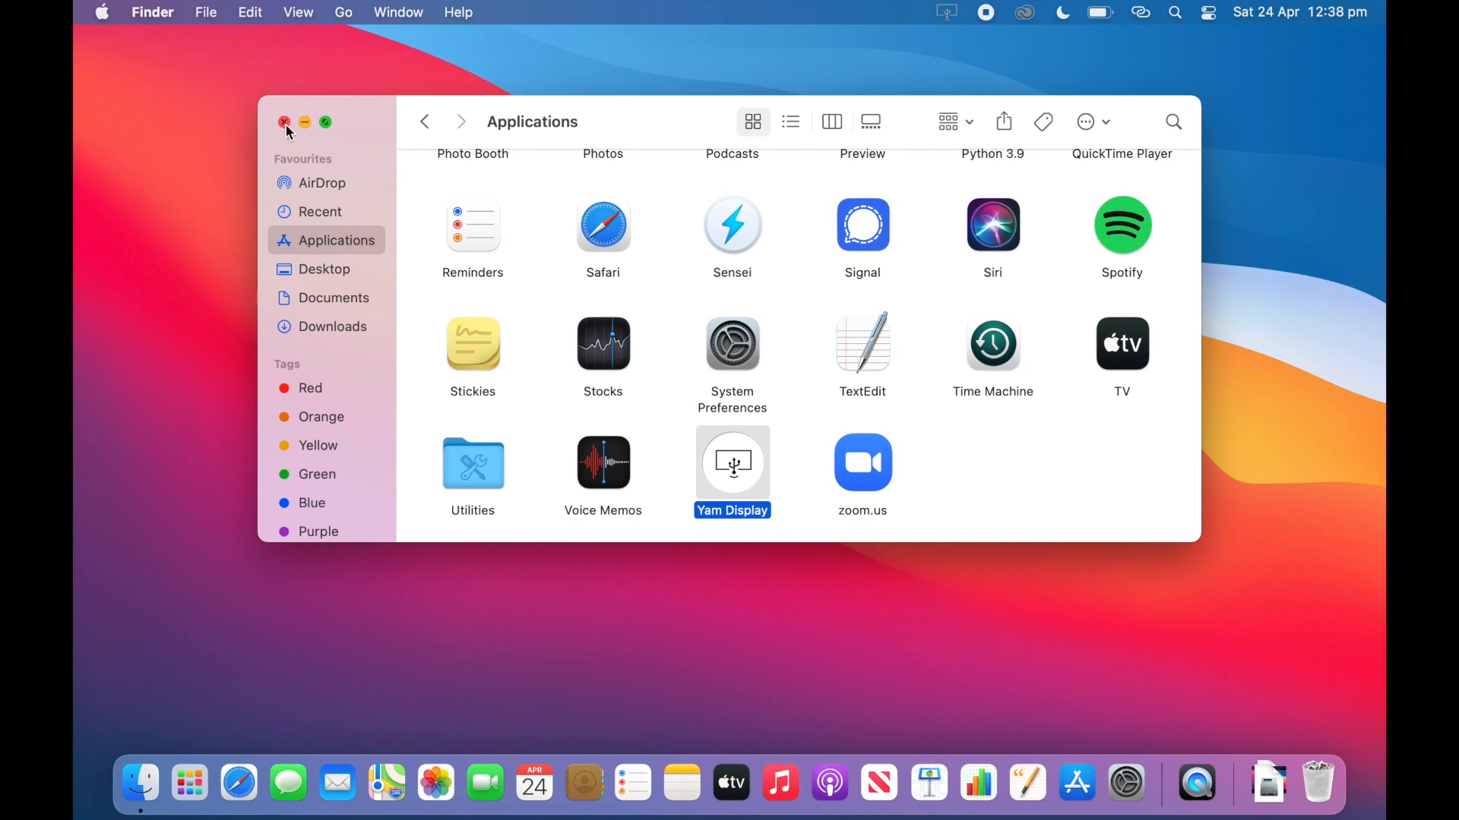
click(285, 121)
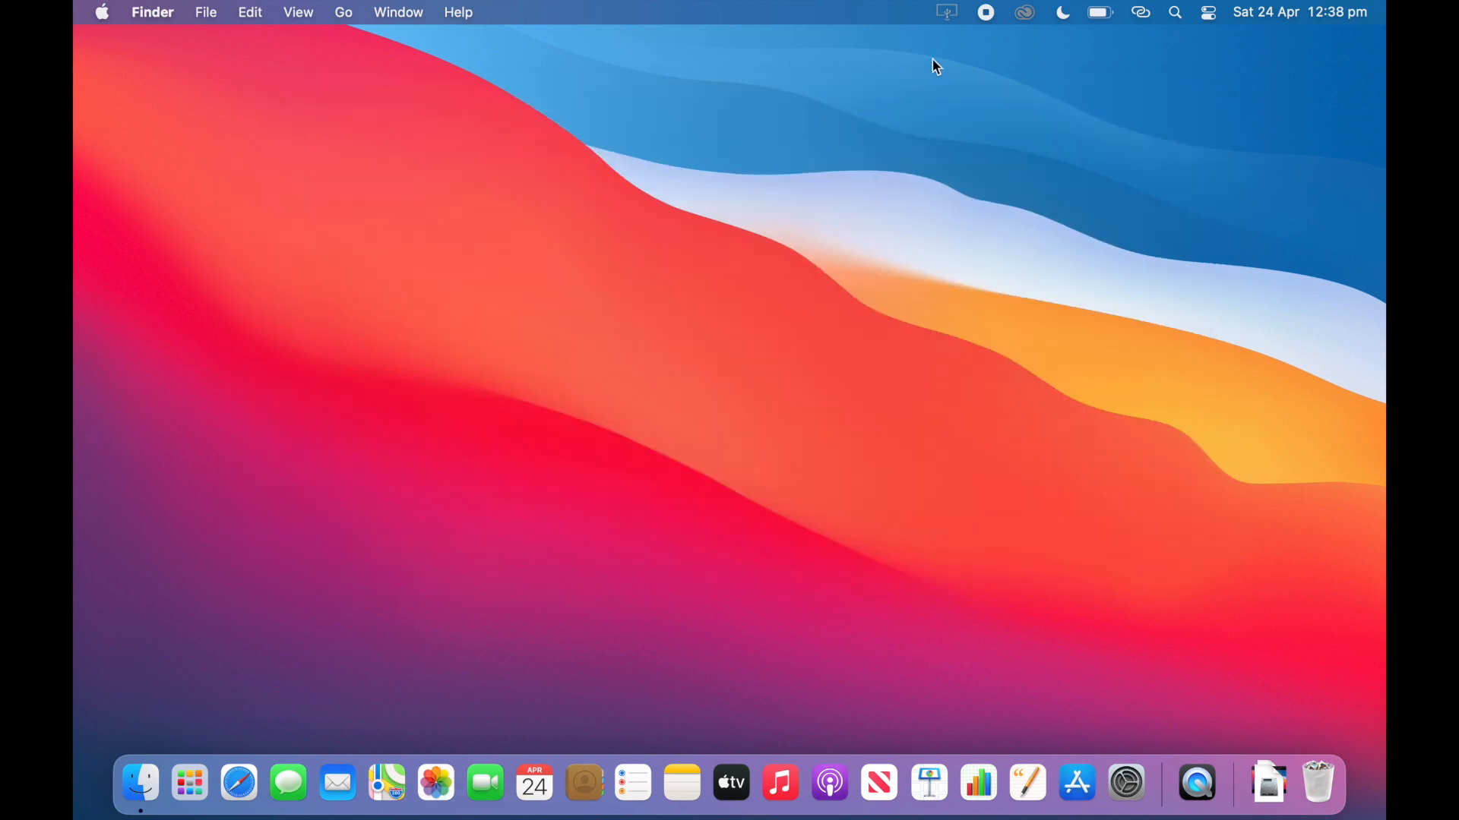
mouse_move(949, 33)
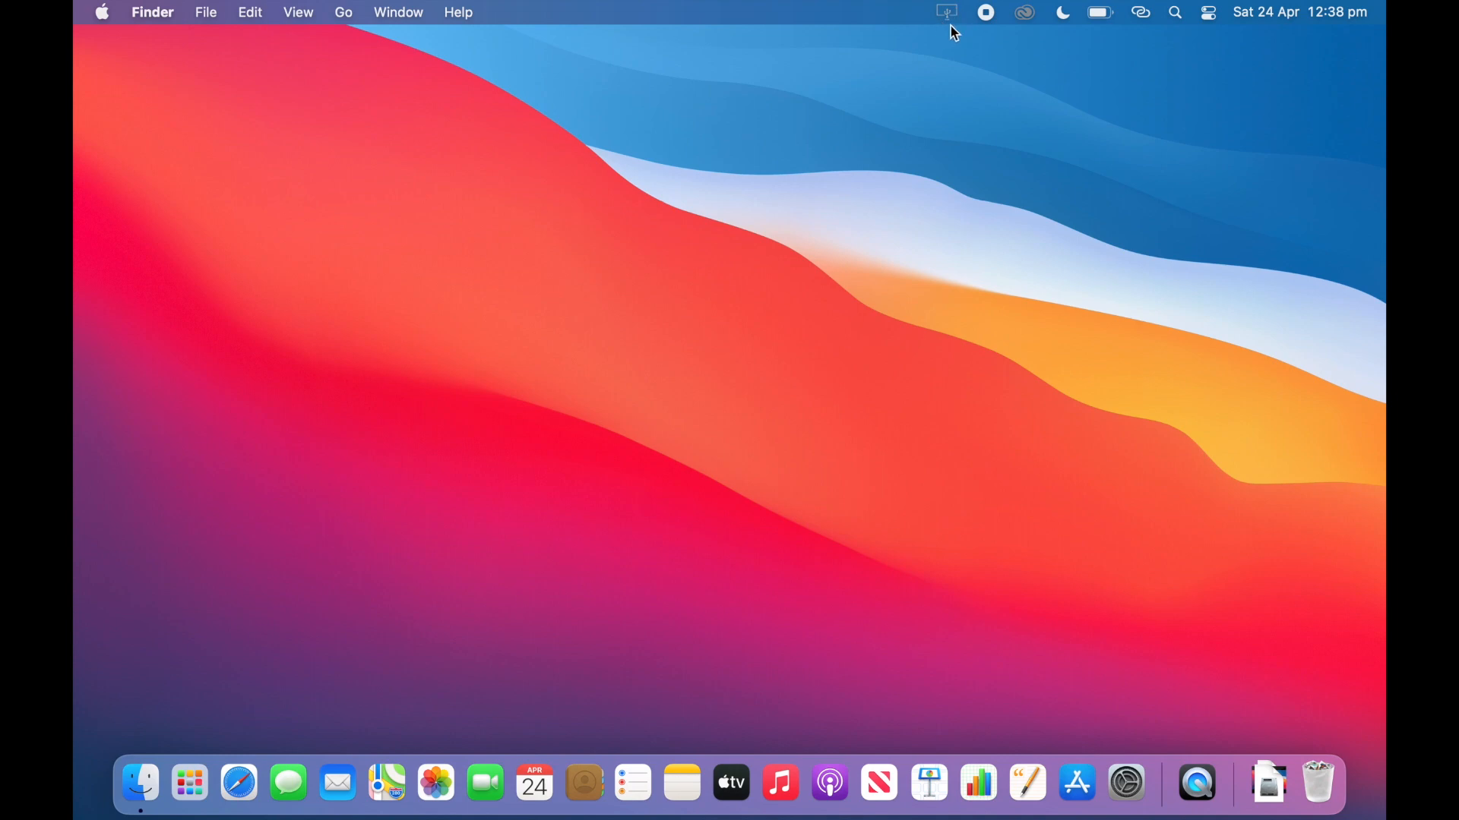
mouse_move(952, 18)
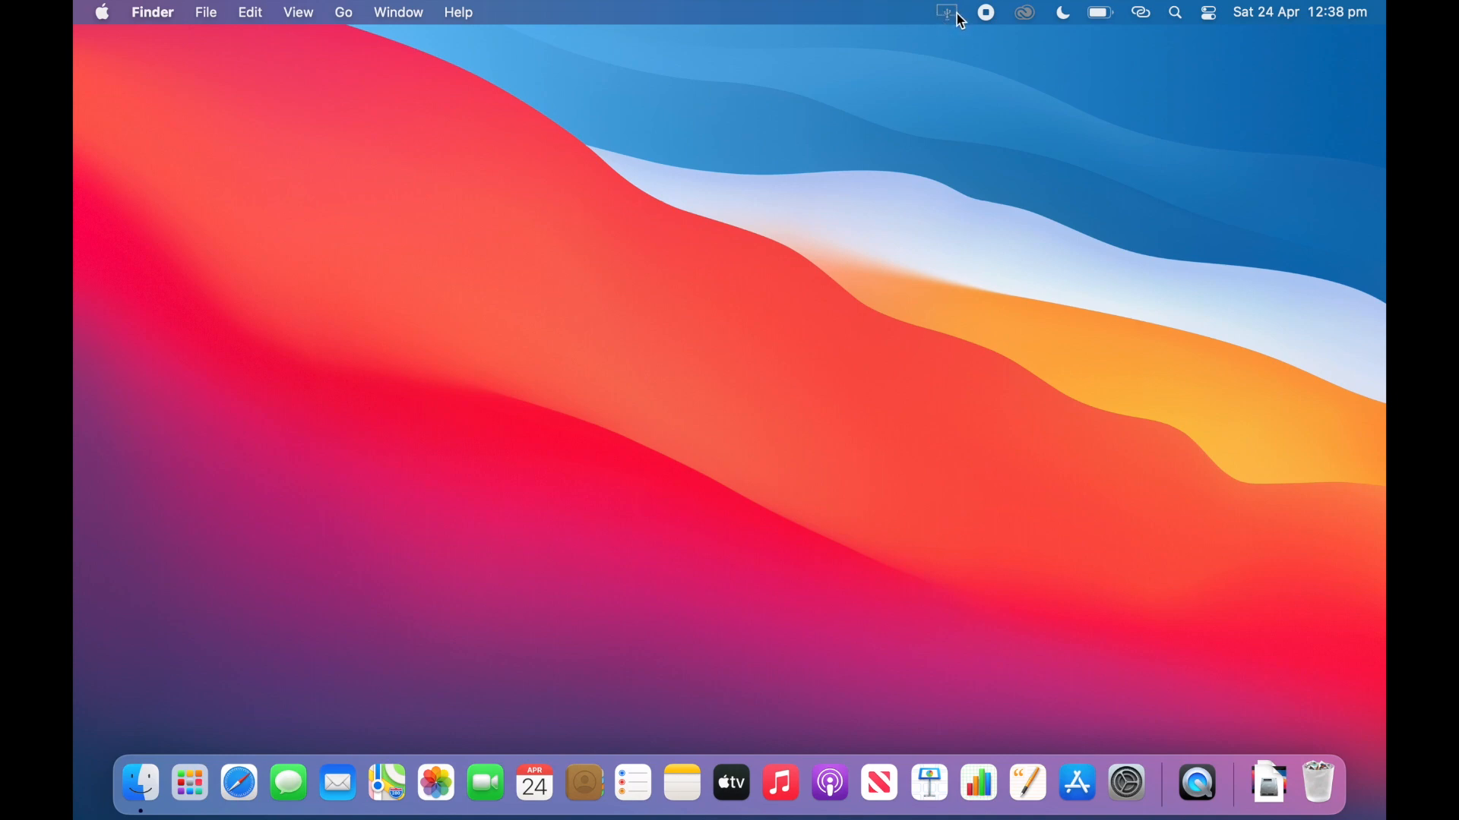
Step: Check the Yam Display menu shows Extend Display checked and 'Wait for connection'
click(945, 12)
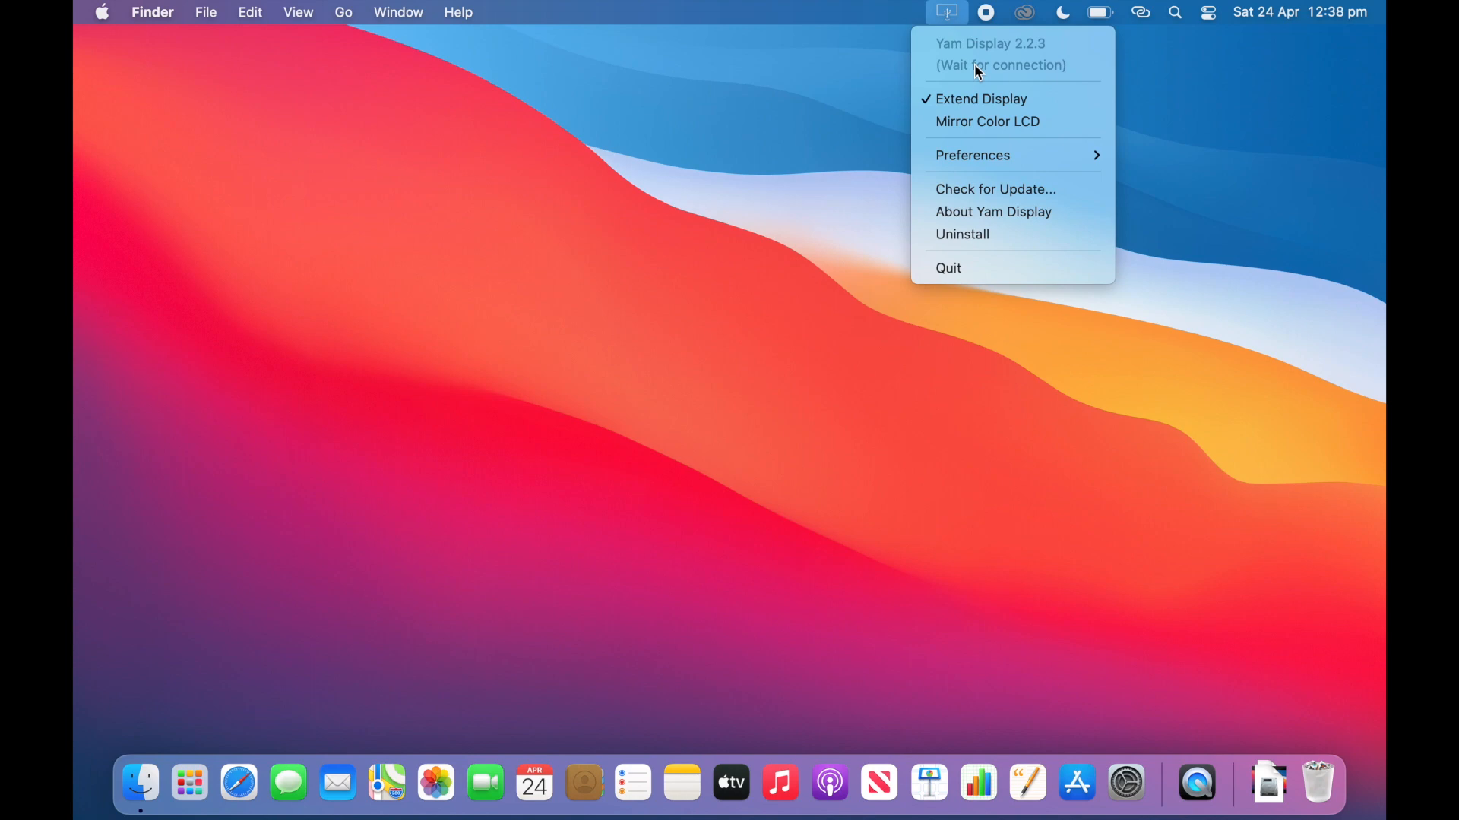
mouse_move(1087, 67)
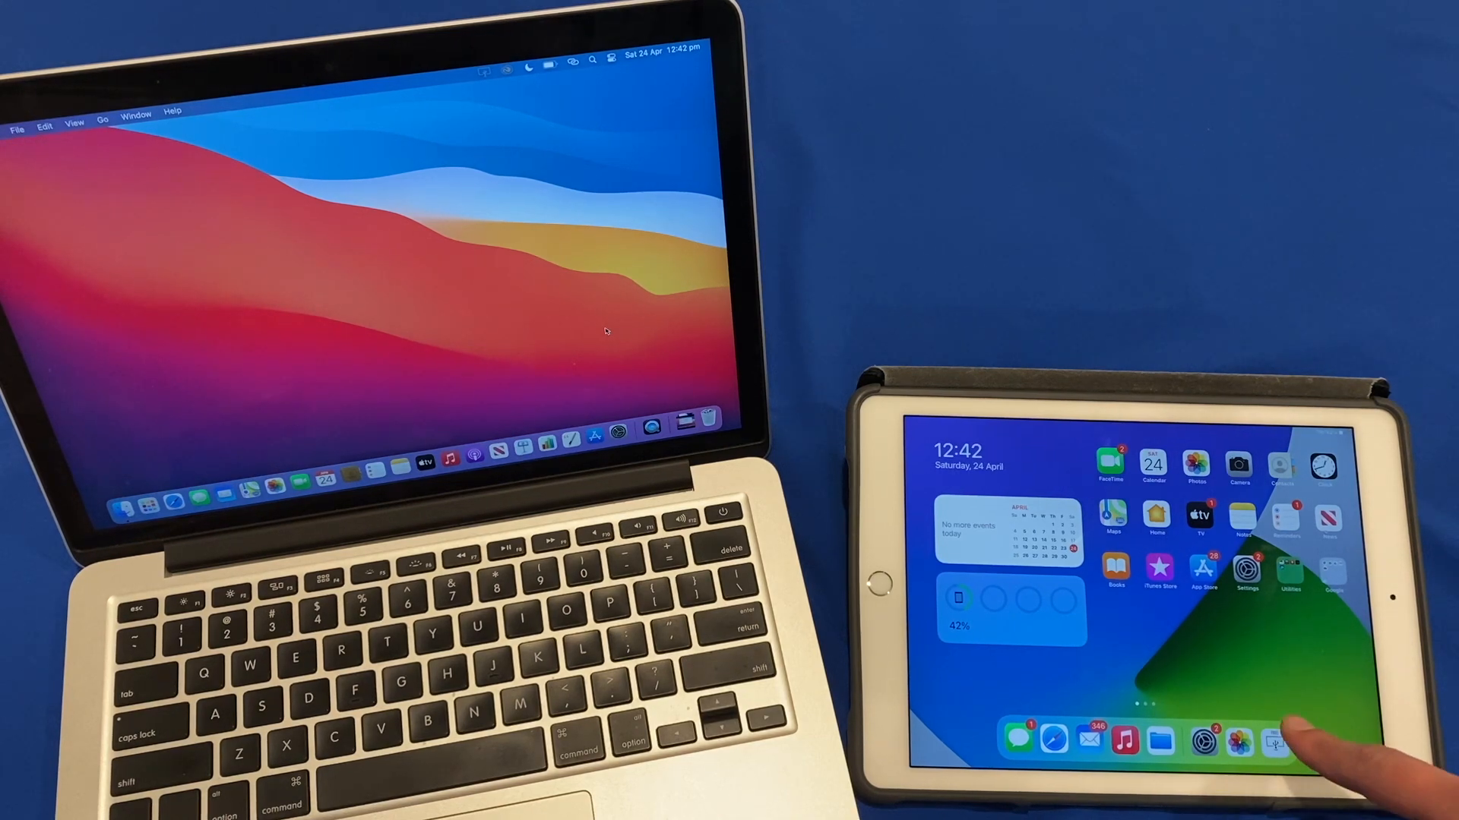
Step: Launch Yam Display on the iPad to connect it to the Mac
click(1273, 741)
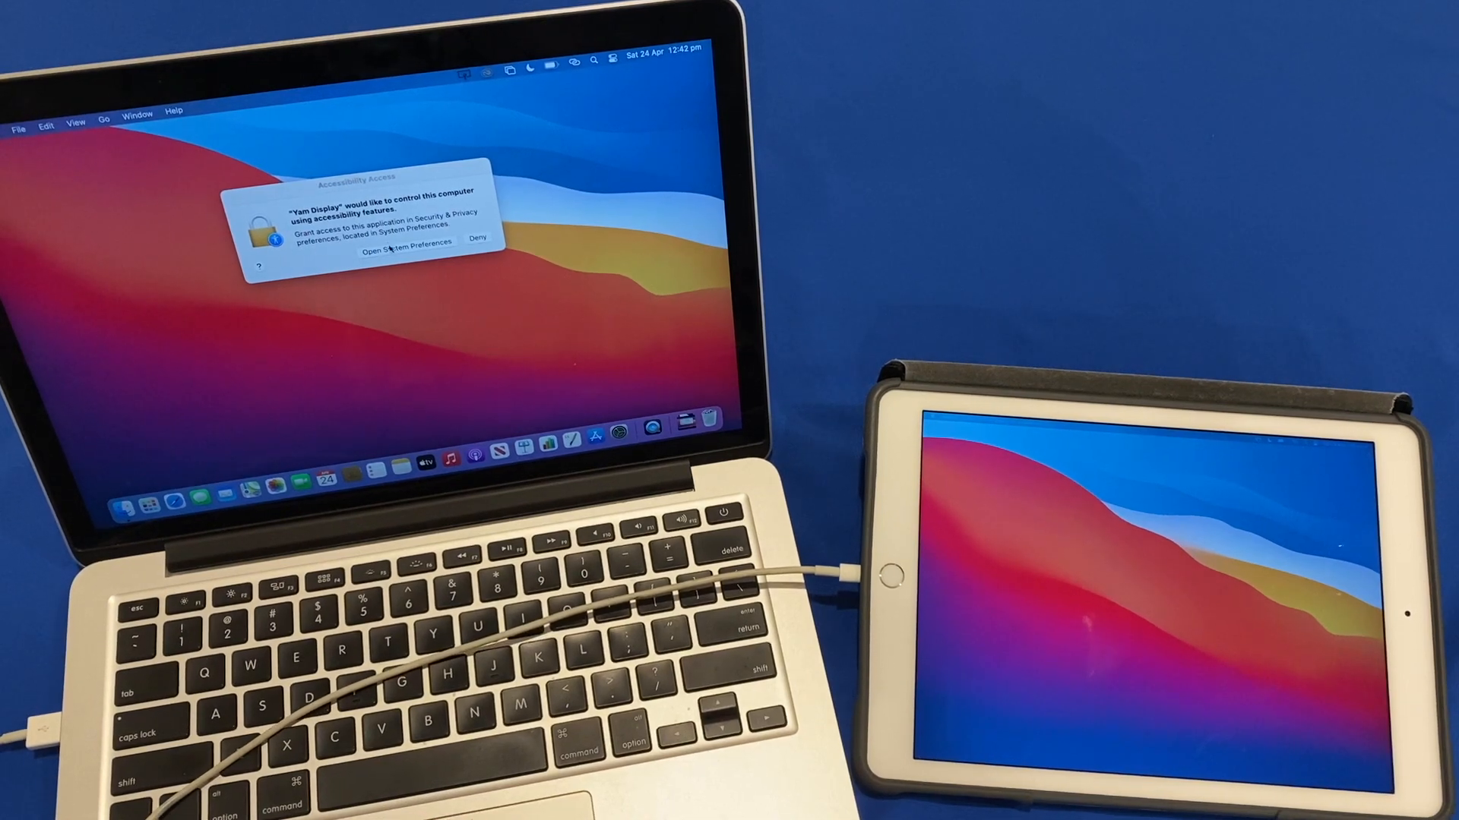
Step: Tick Yam Display under Security & Privacy Accessibility, relocking the padlock before closing
click(402, 250)
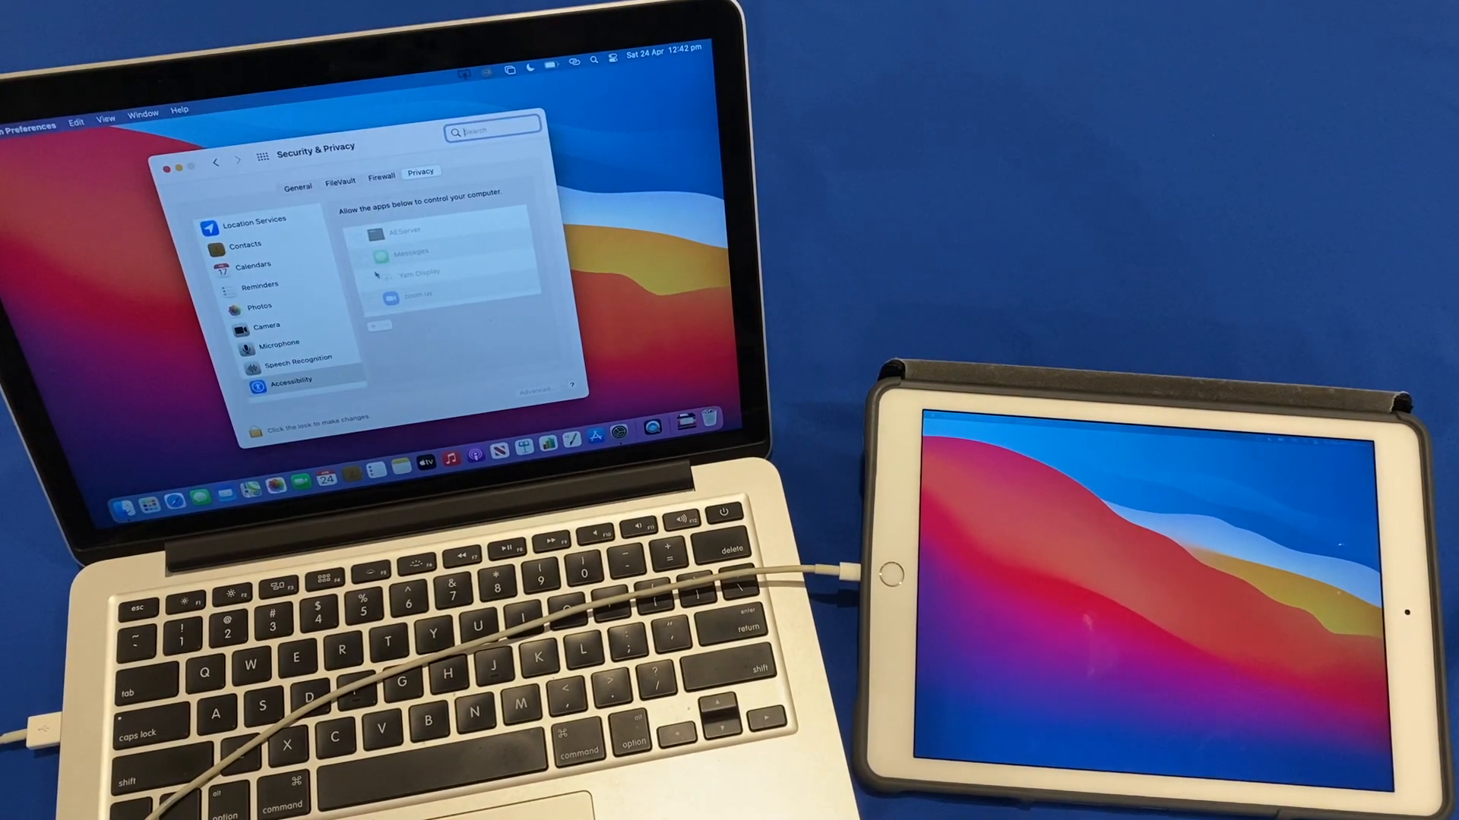
click(264, 429)
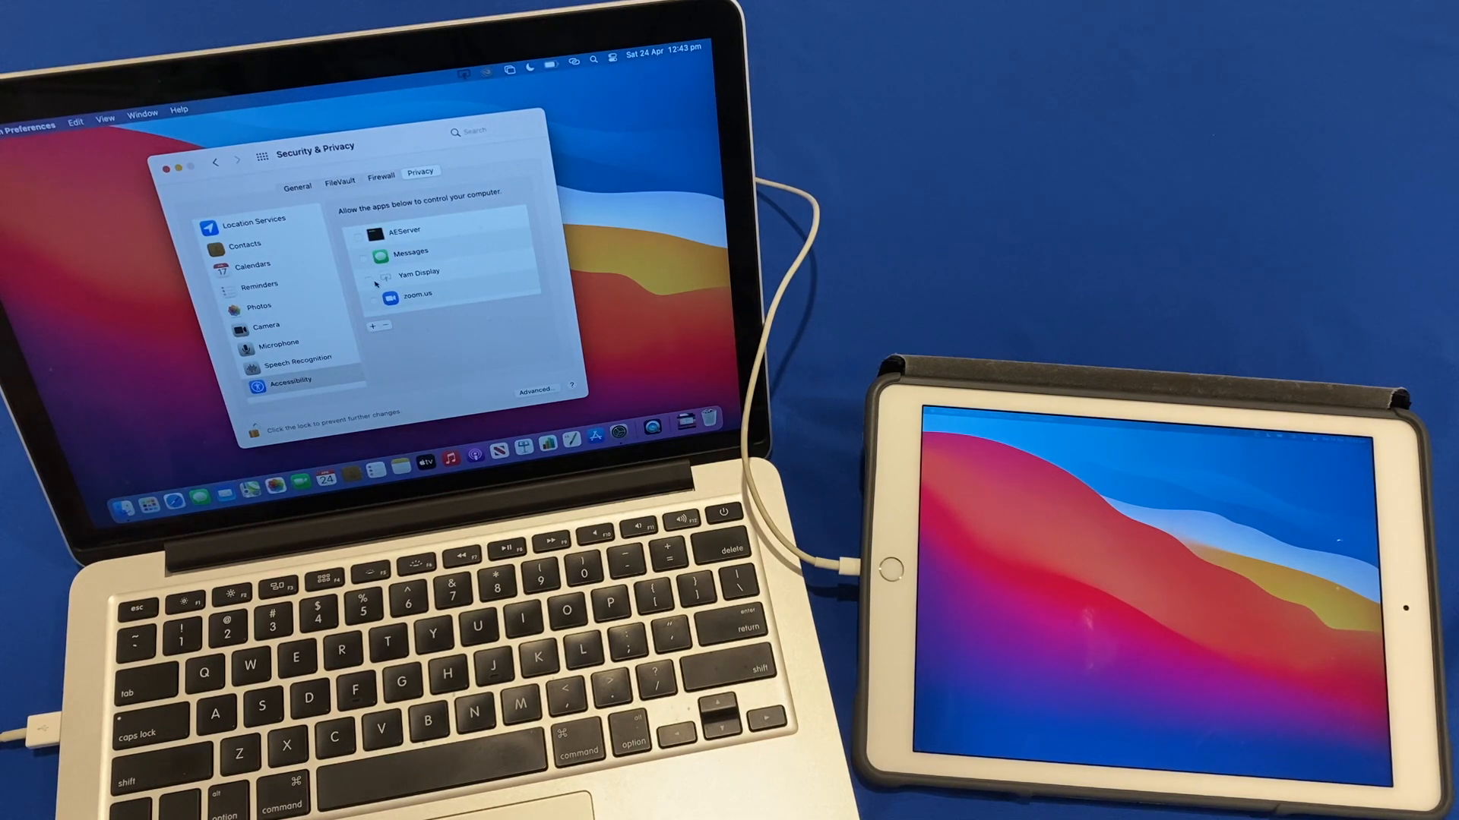
click(369, 281)
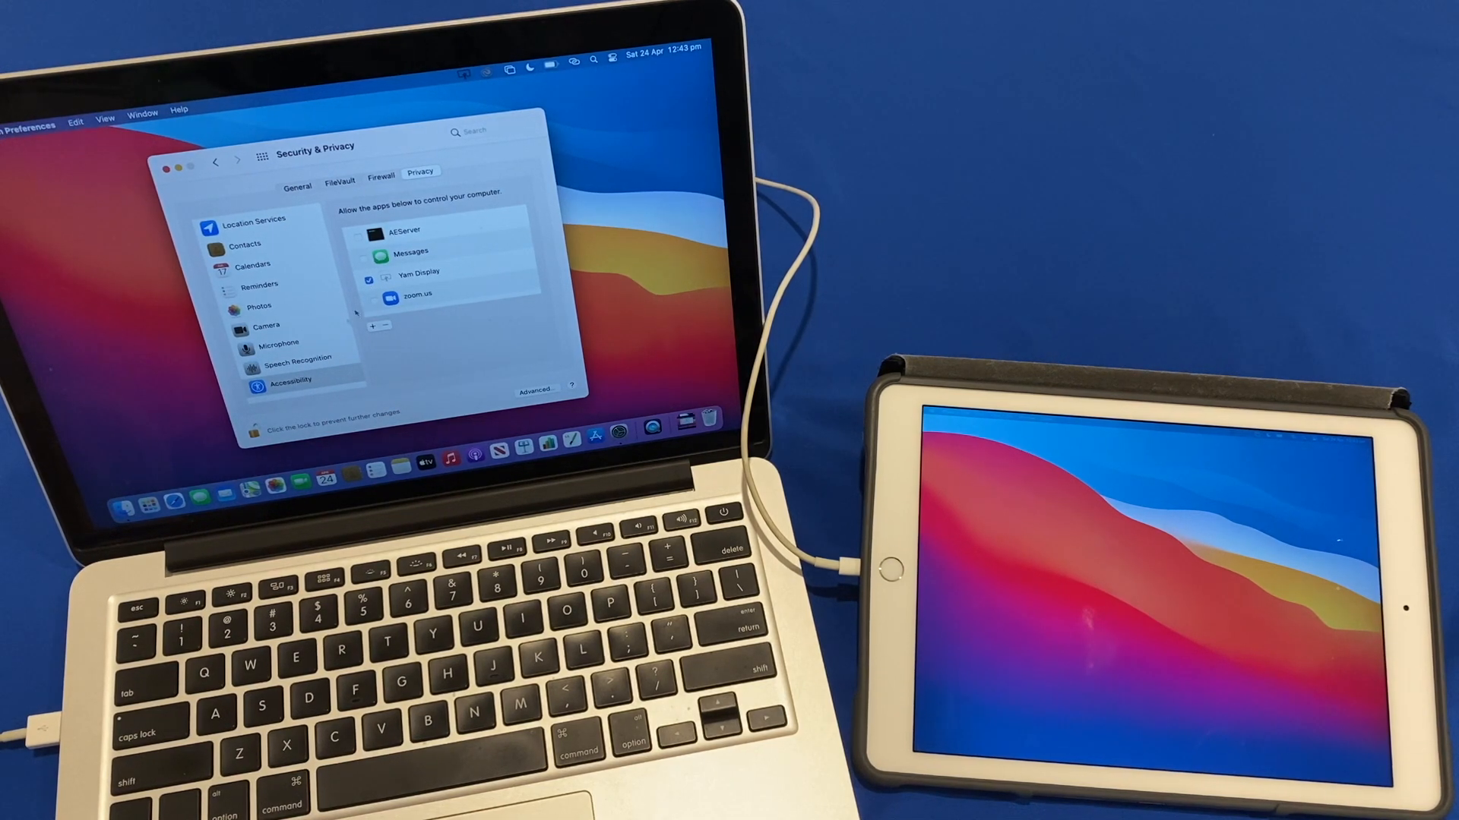
click(260, 431)
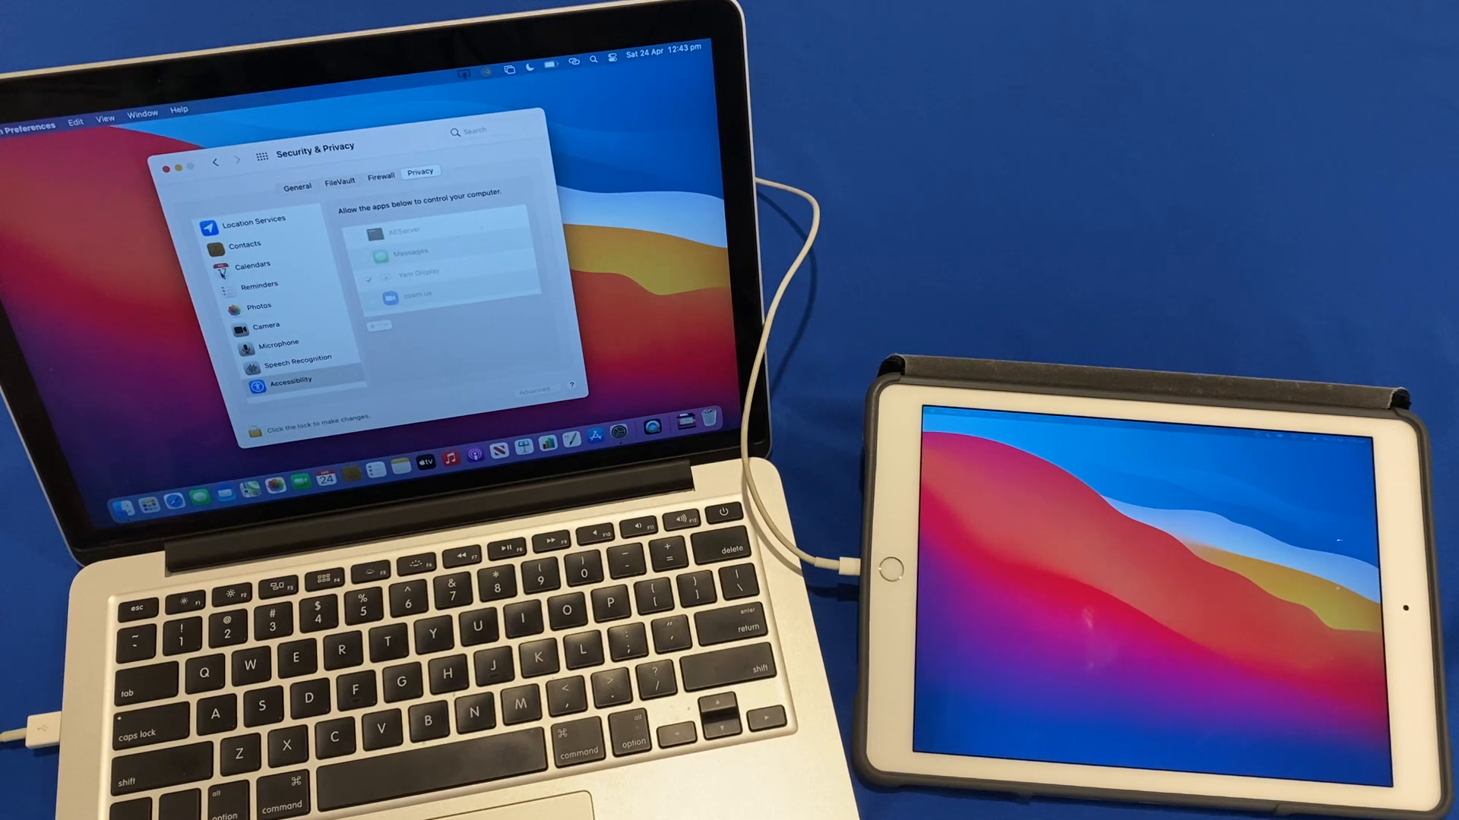
click(146, 165)
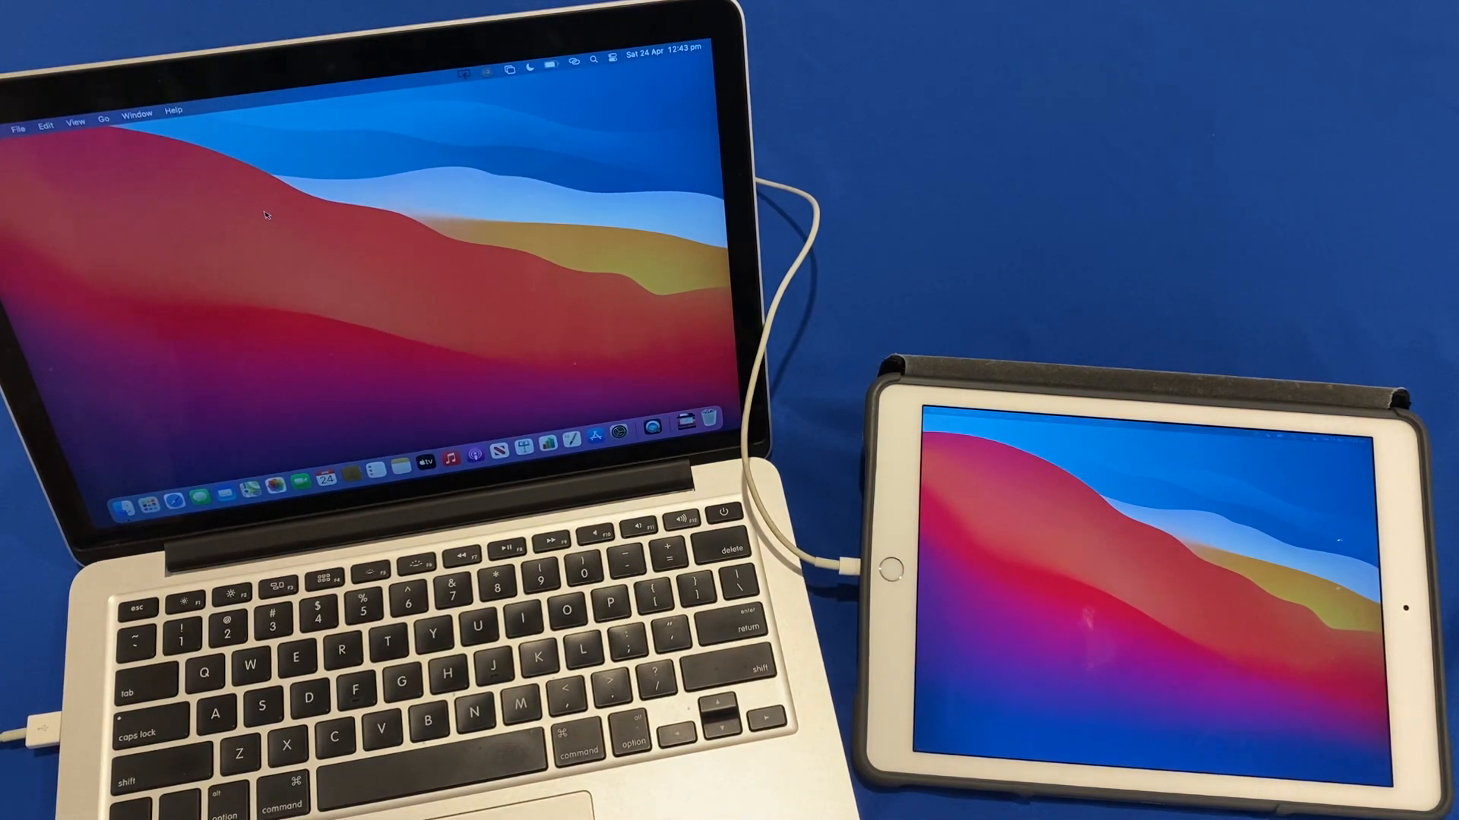
mouse_move(1056, 651)
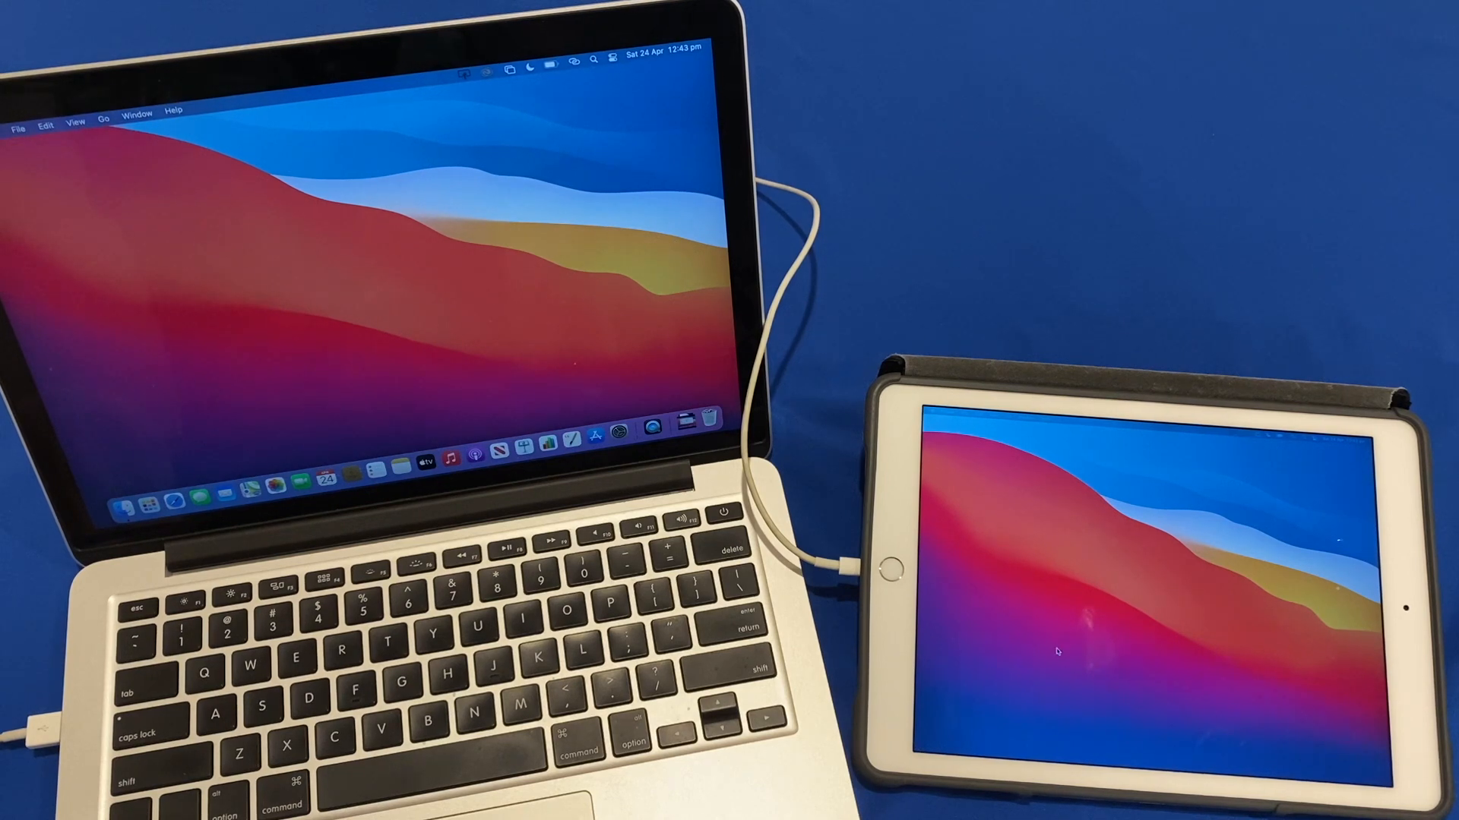